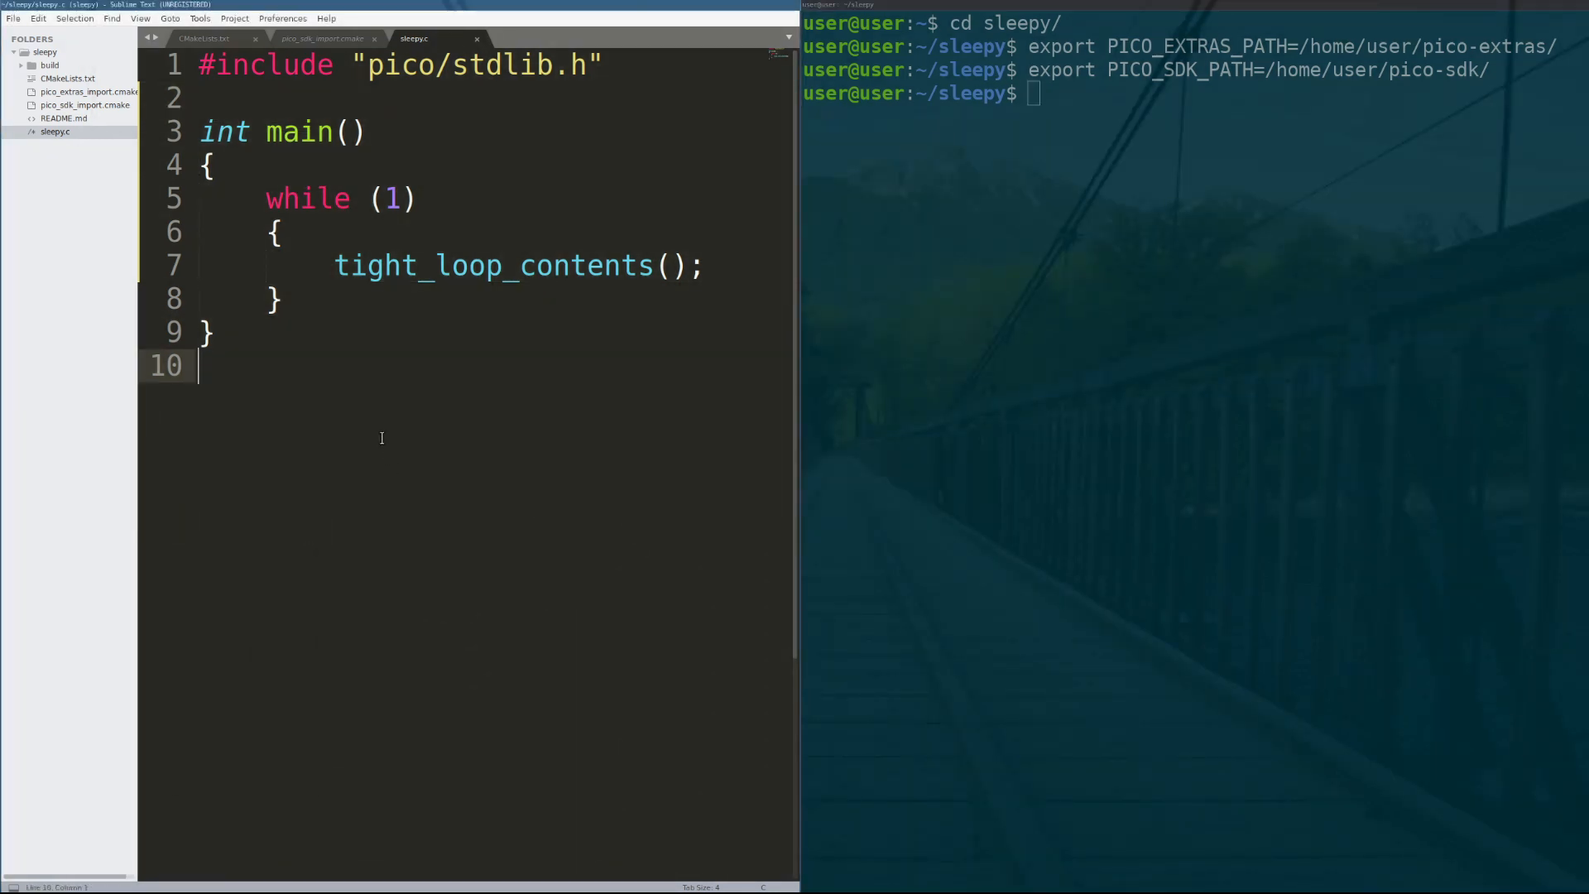
# From the build folder, copy sleepy.uf2 to /media/user/RPI-RP2/ to flash the Pico.
pyautogui.doubleClick(491, 266)
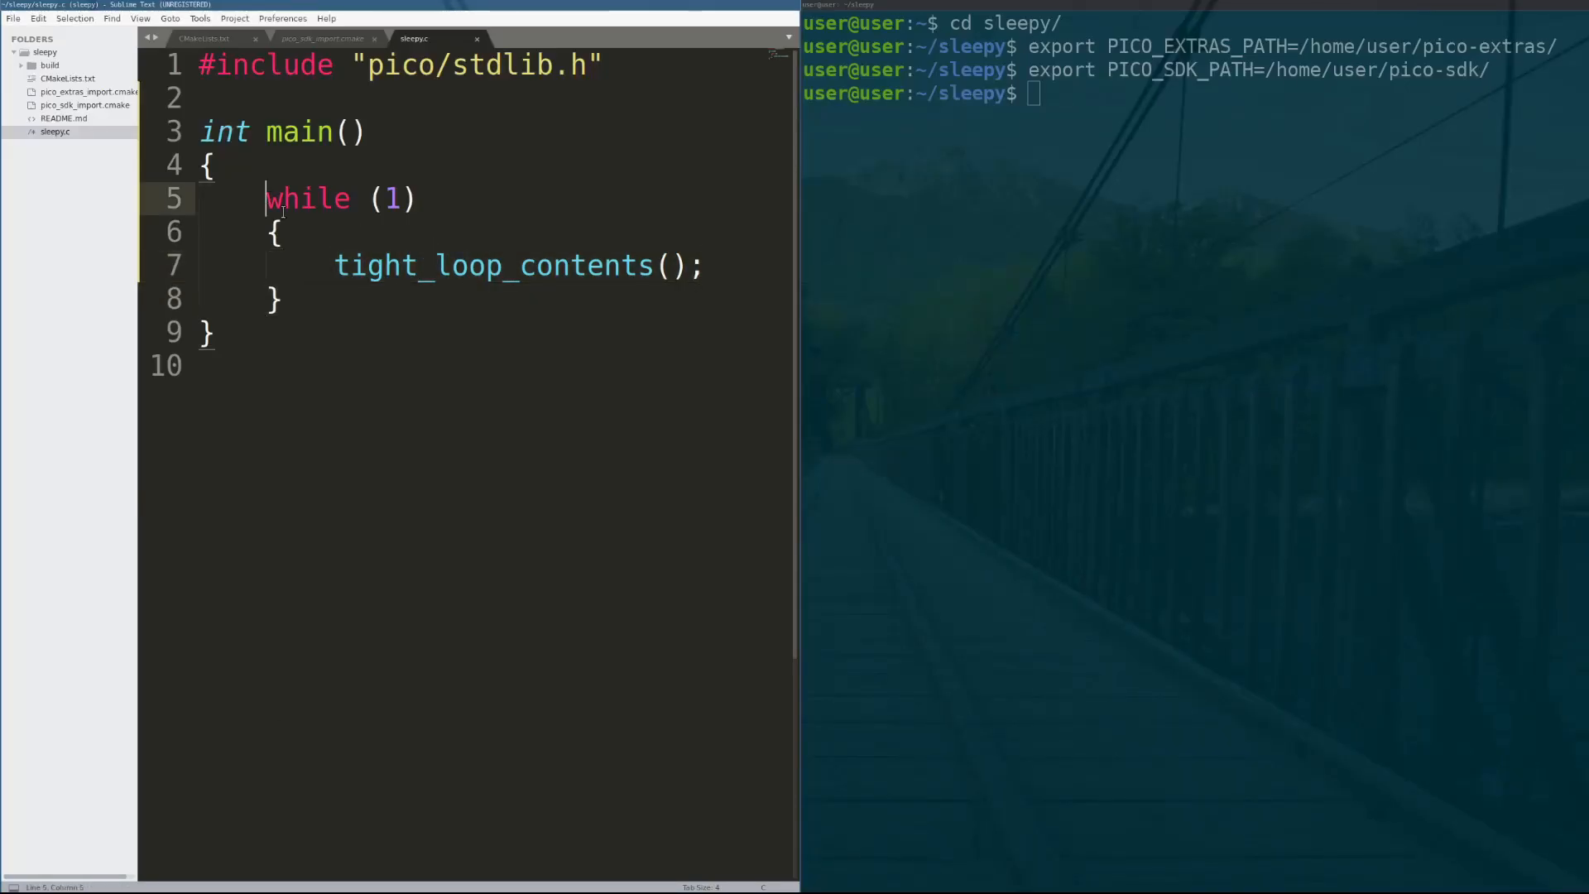
pyautogui.click(284, 299)
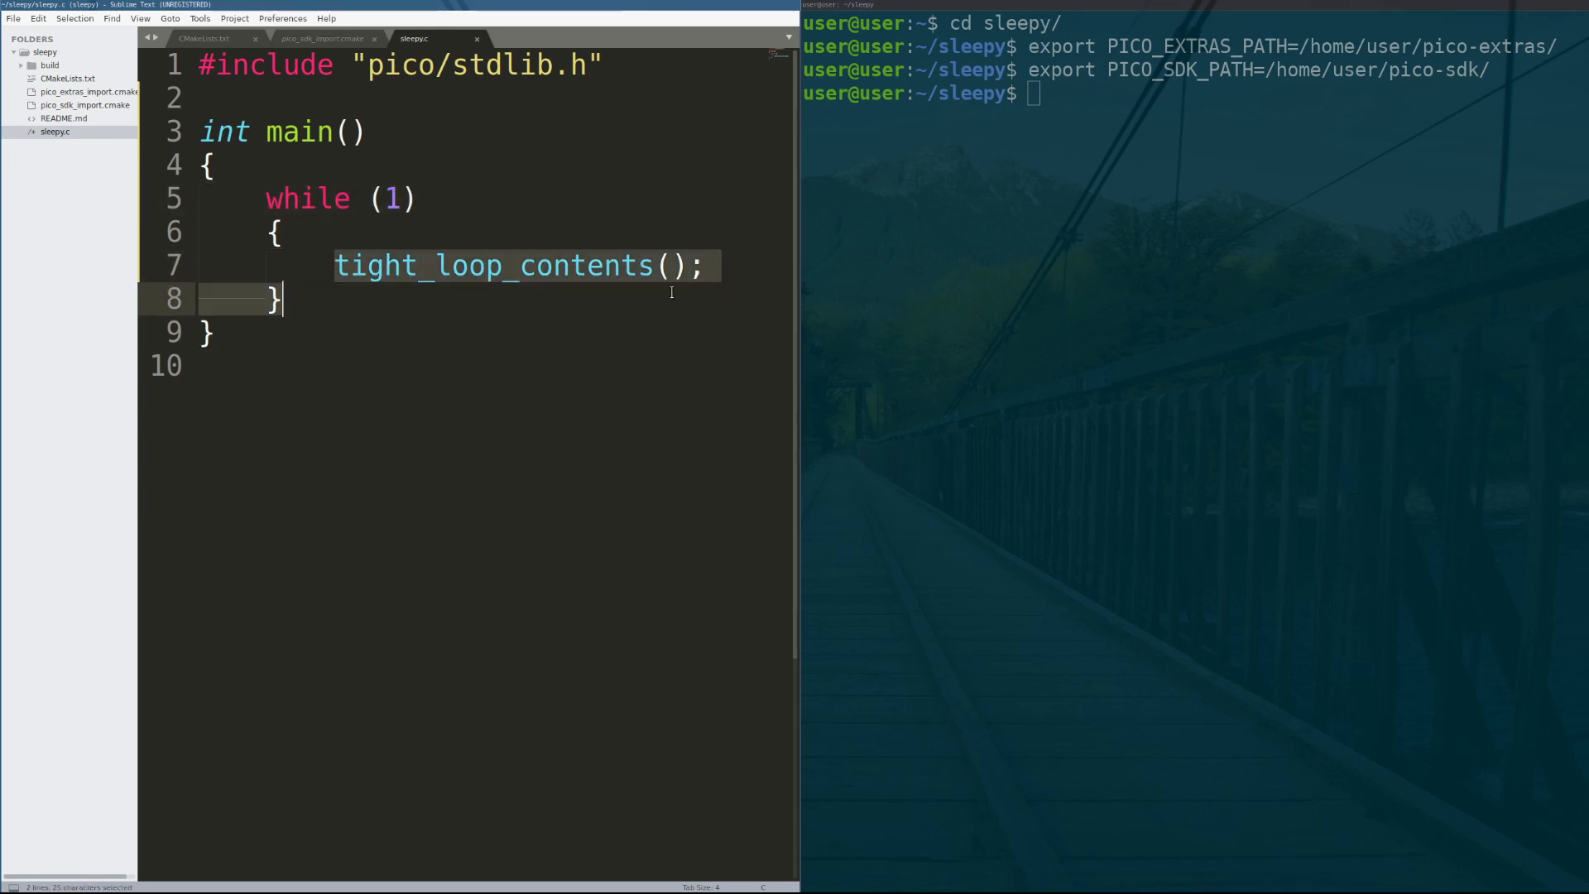
pyautogui.click(518, 293)
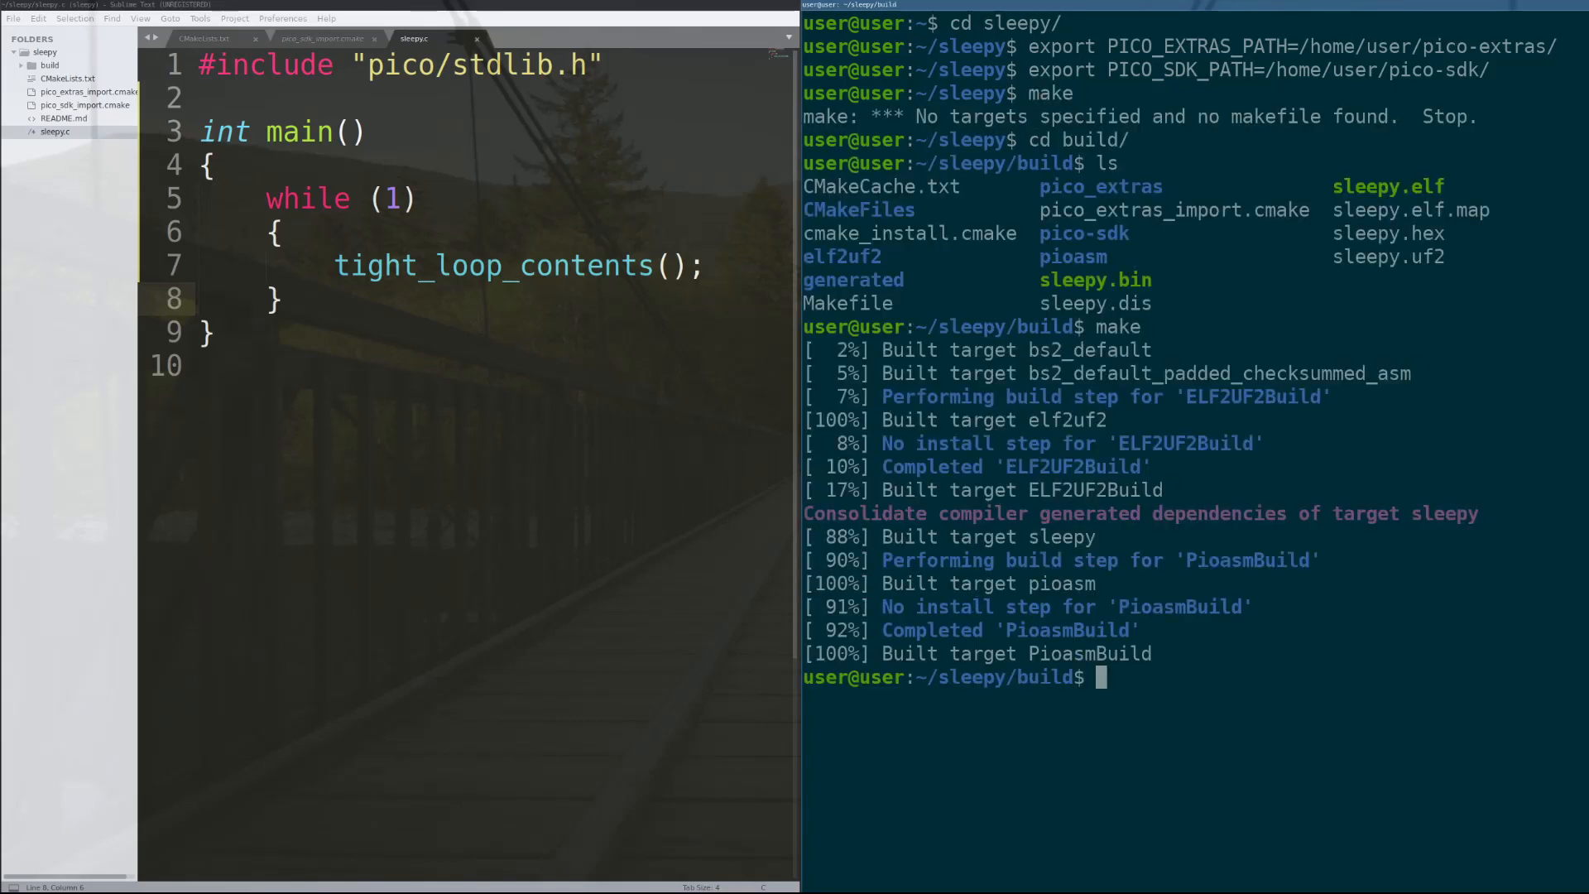
pyautogui.write('cp sleepy.uf2 /media/user/RPI-RP2/')
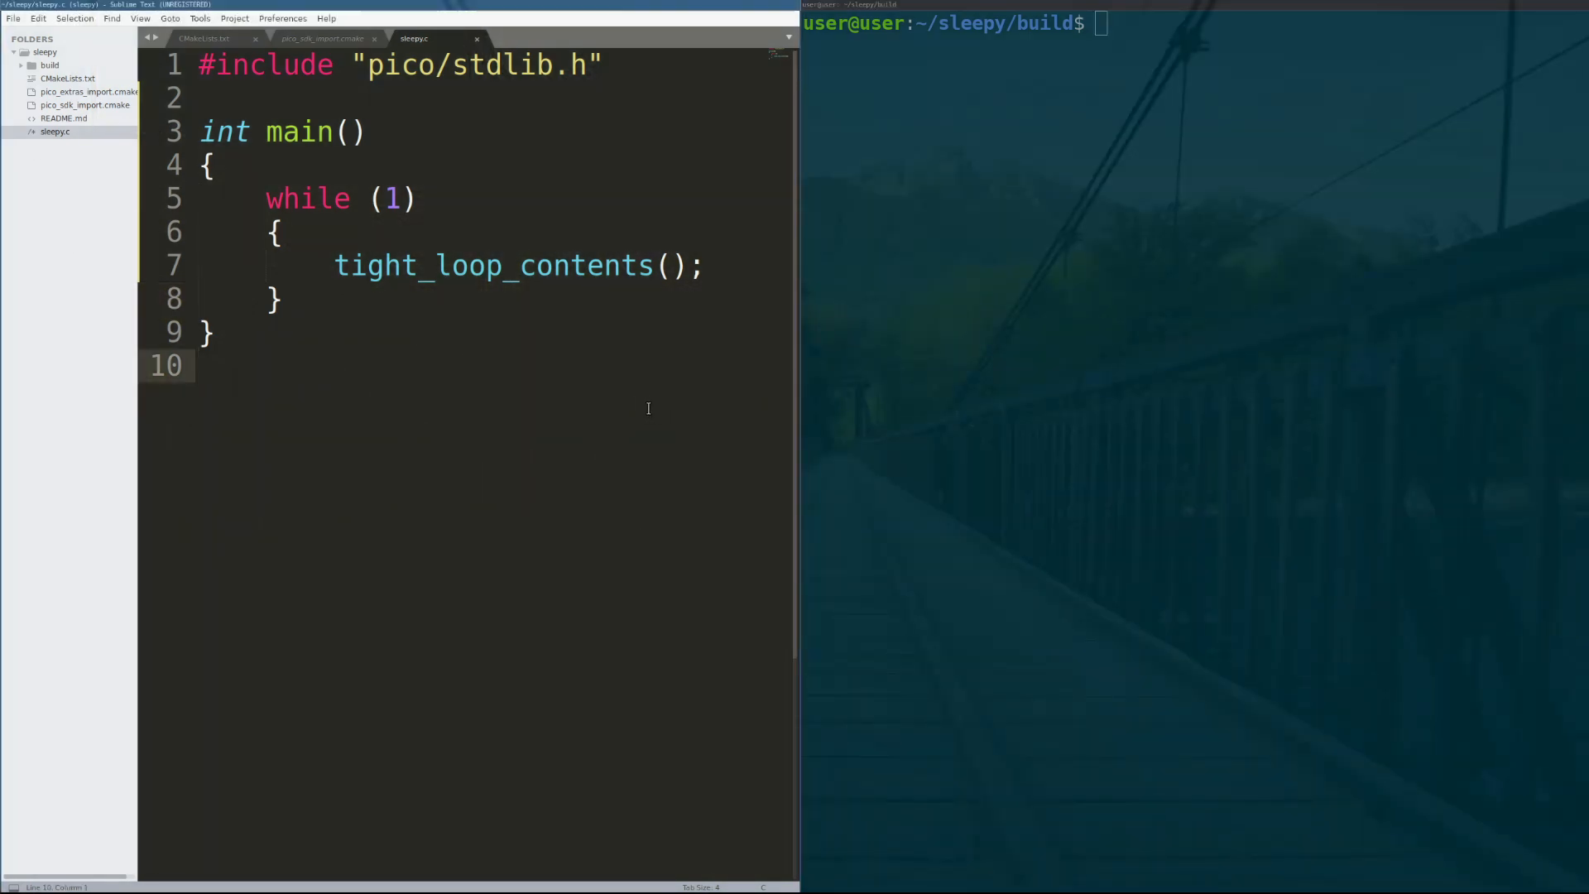
# Replace tight_loop_contents() on line 7 with sleep_ms(1000); and rebuild with make.
pyautogui.moveTo(335, 266); pyautogui.dragTo(706, 266)
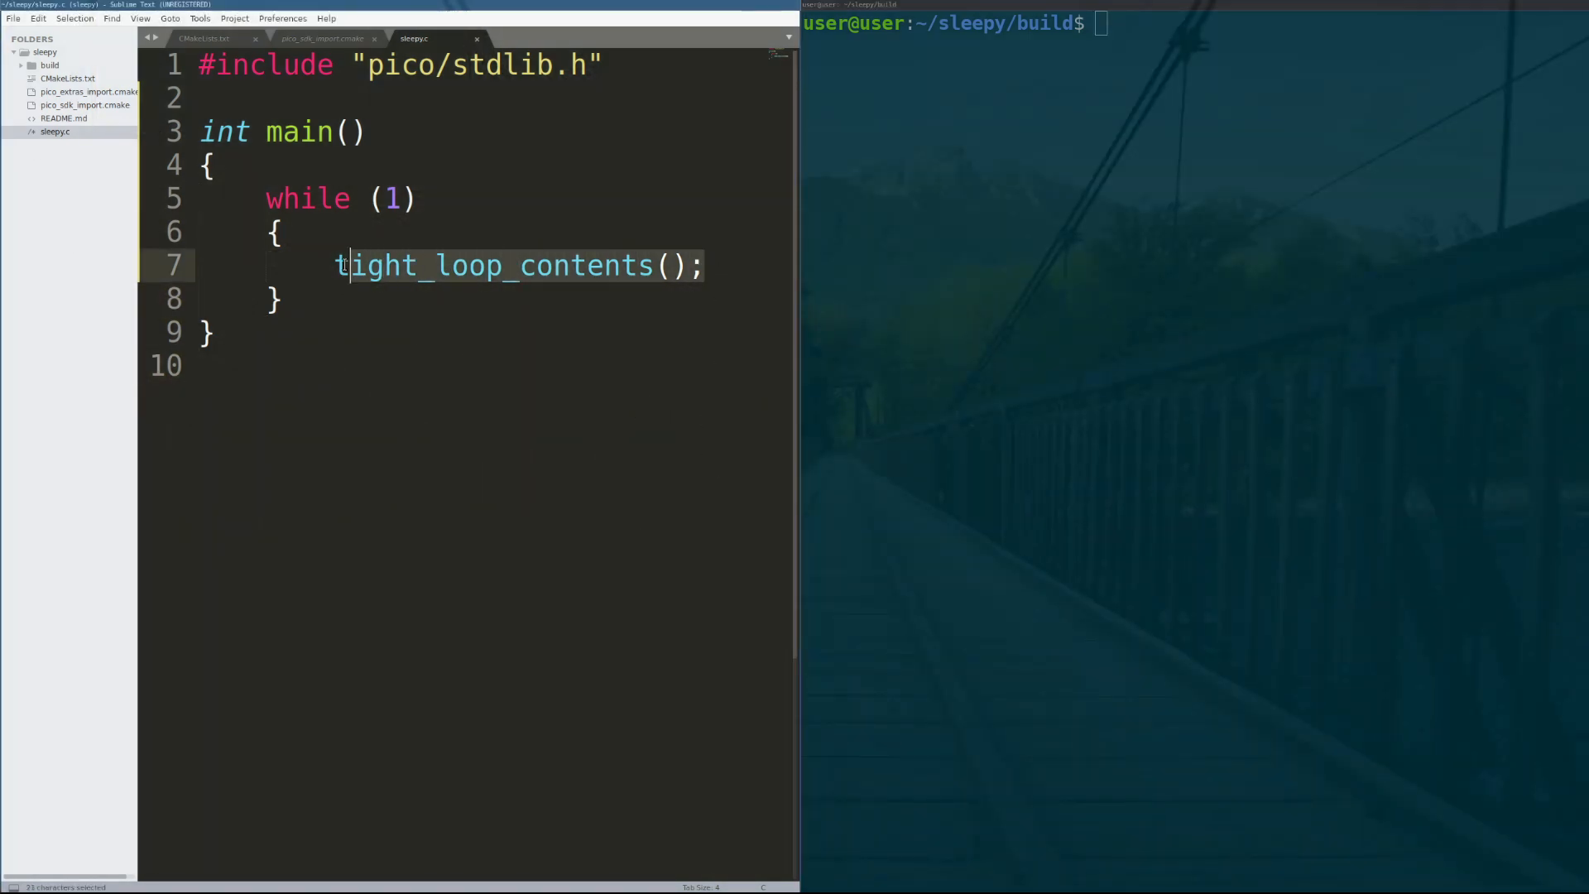
pyautogui.write('sleep-')
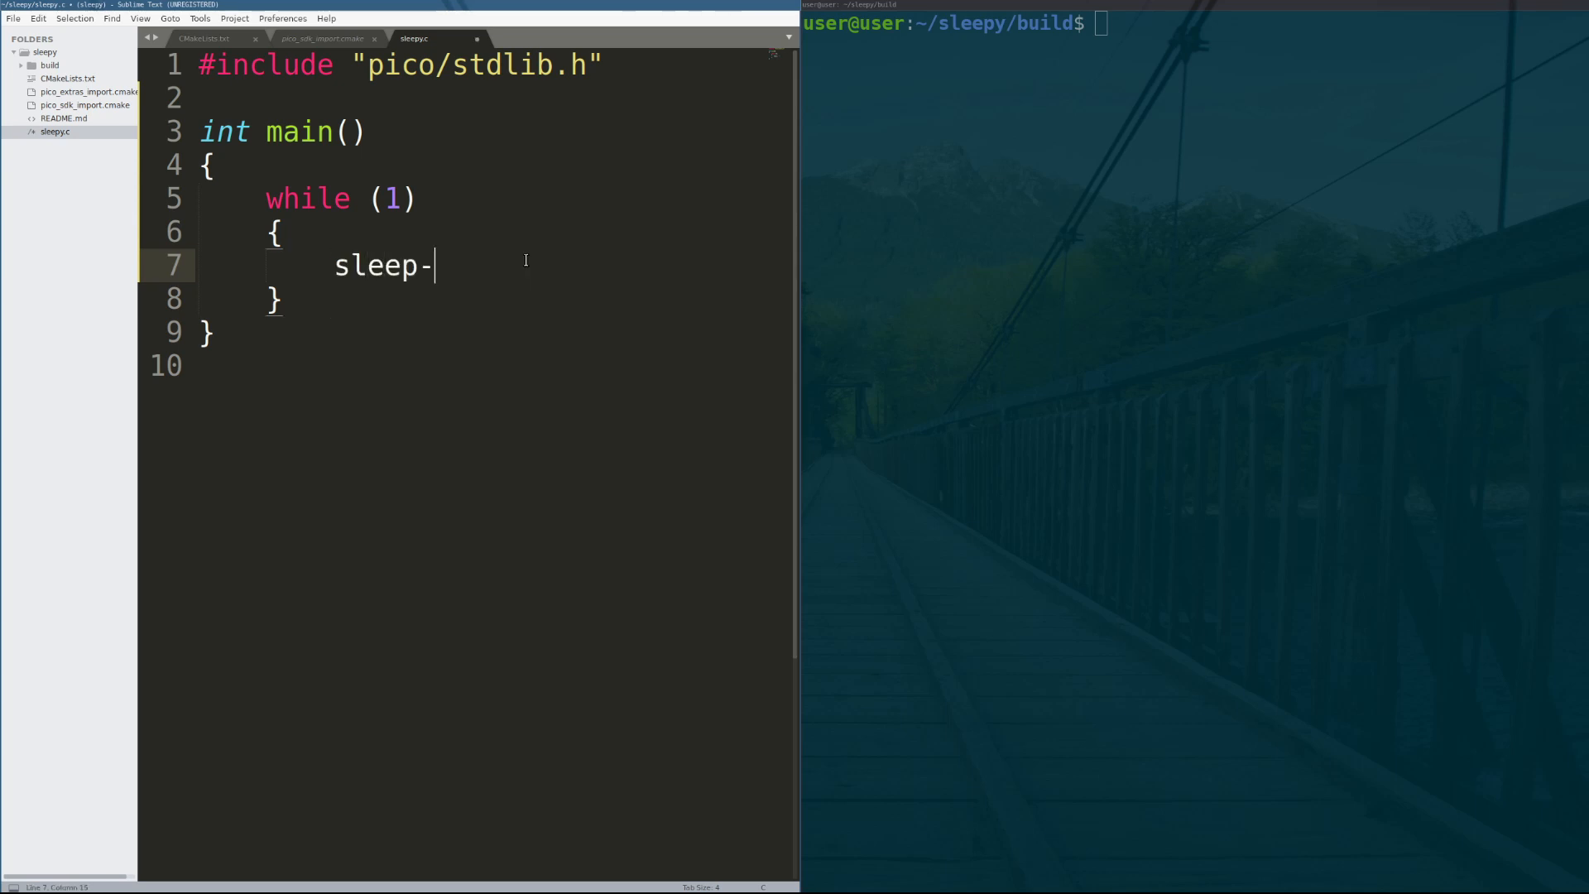
pyautogui.write('_ms(1000)')
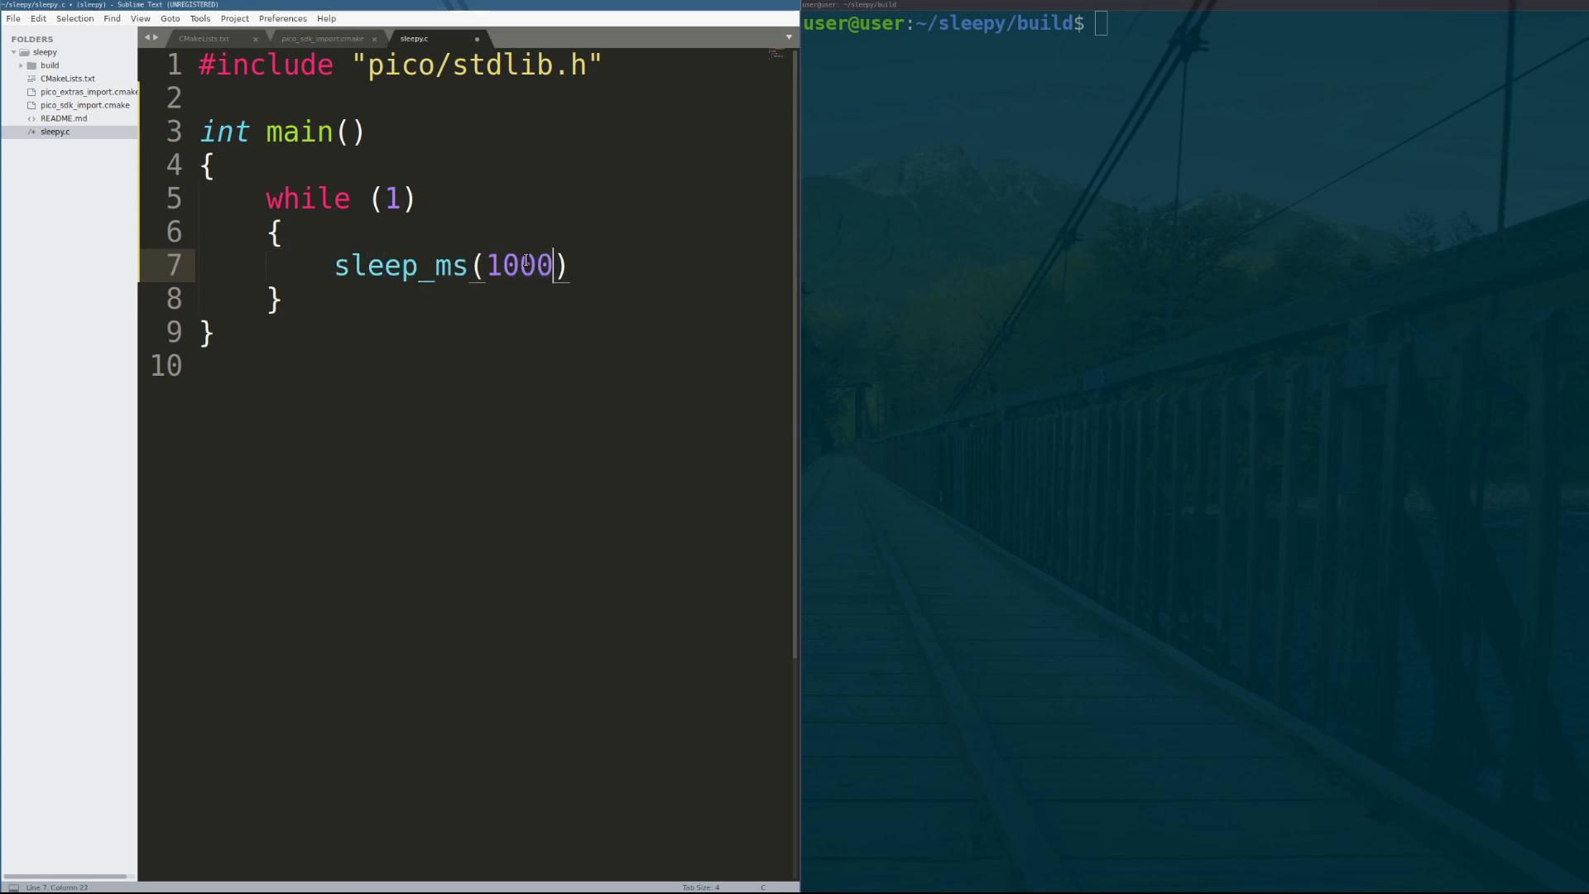
pyautogui.write(';')
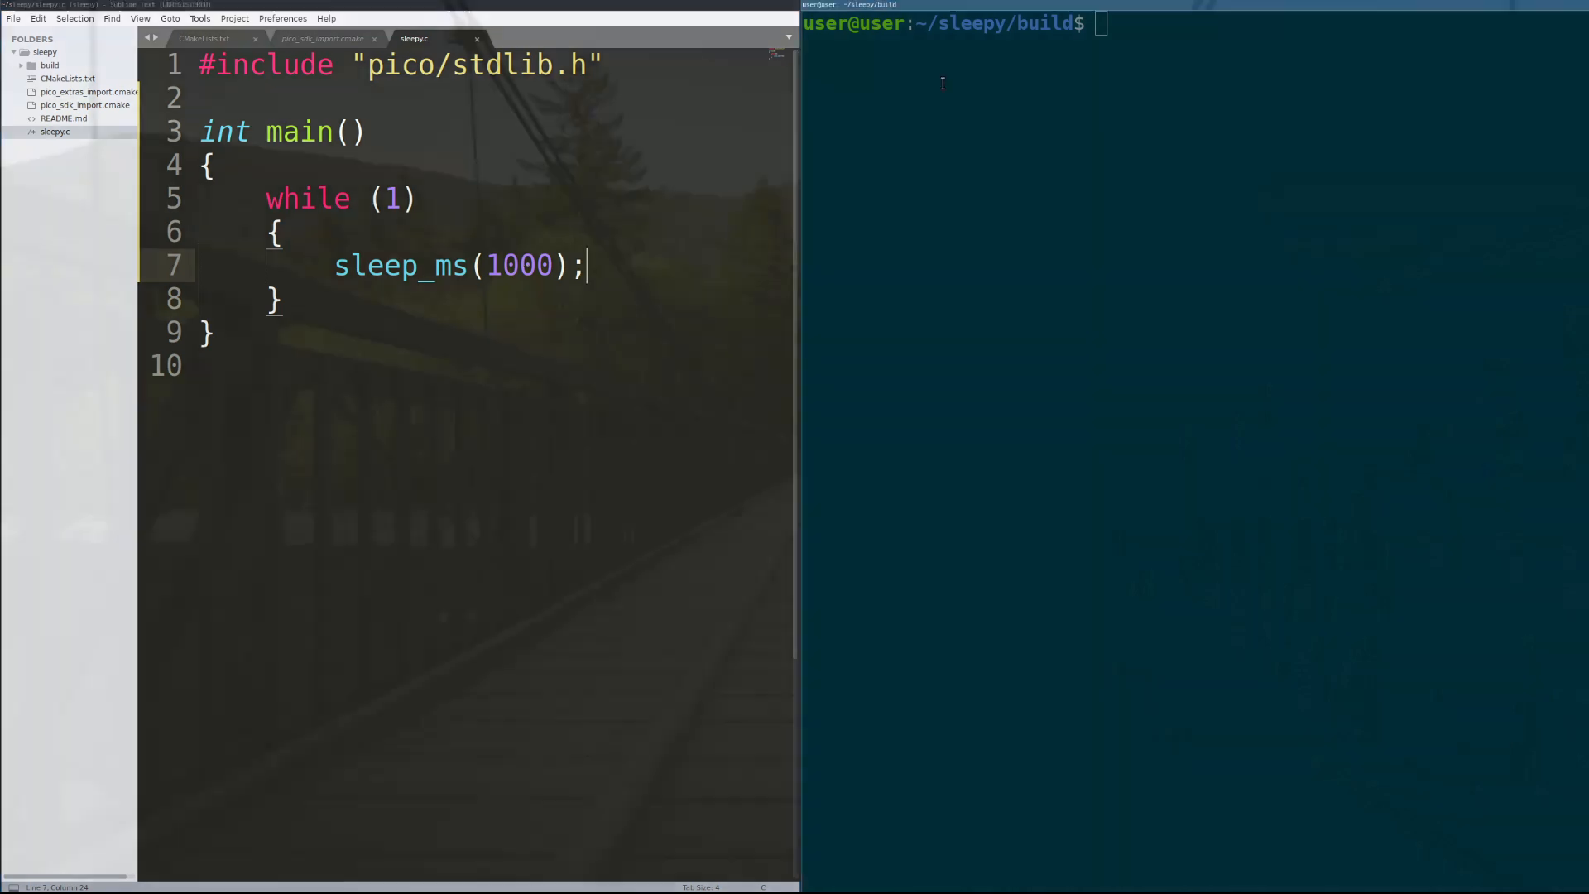
pyautogui.write('make')
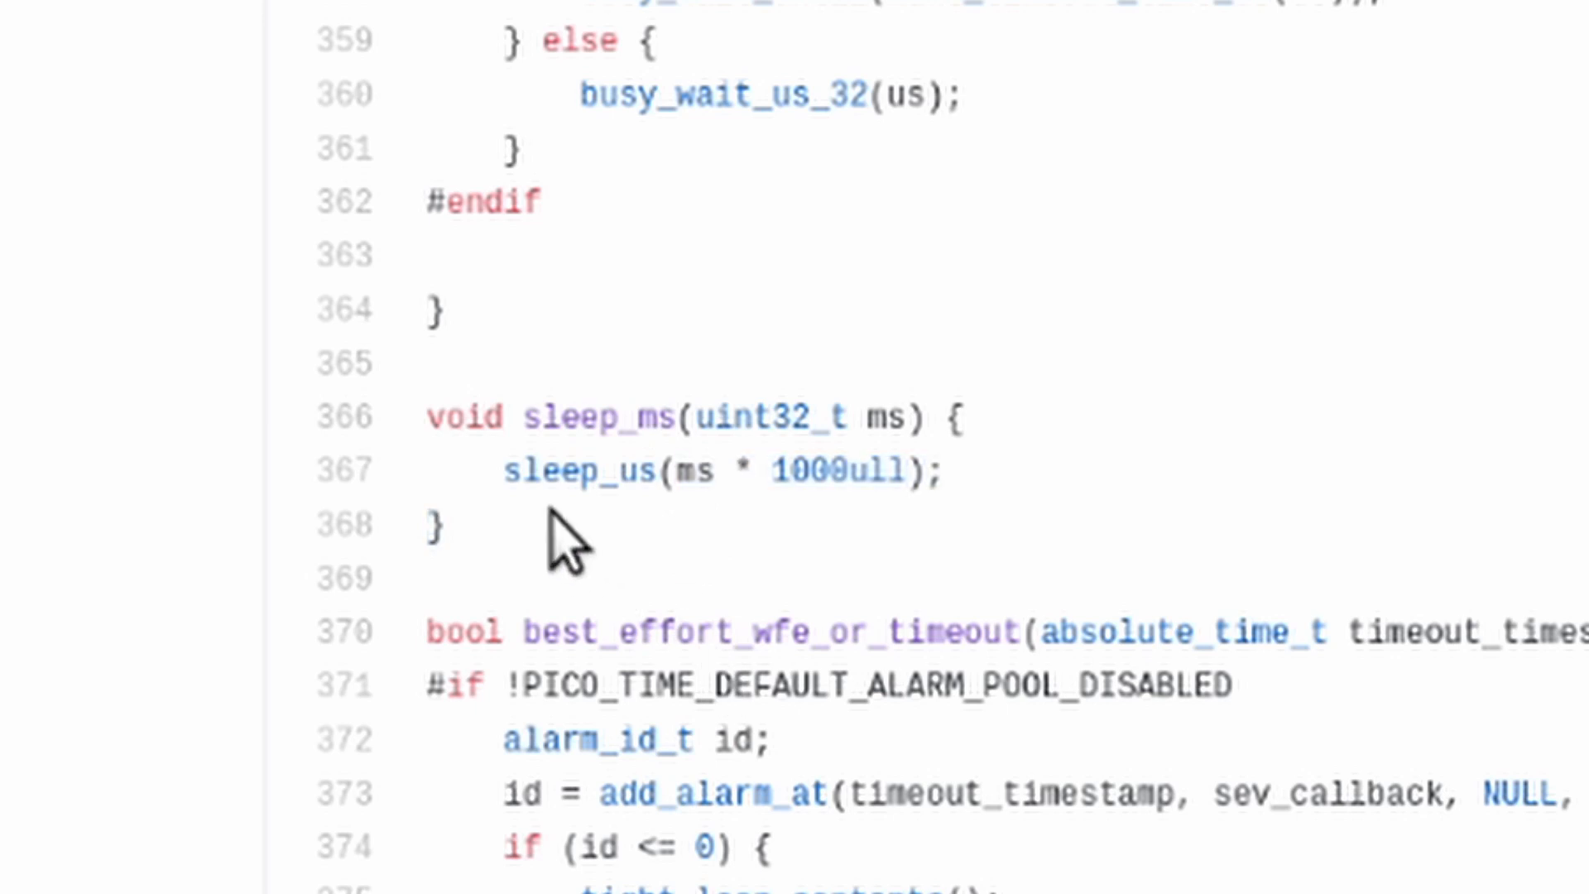
pyautogui.doubleClick(696, 470)
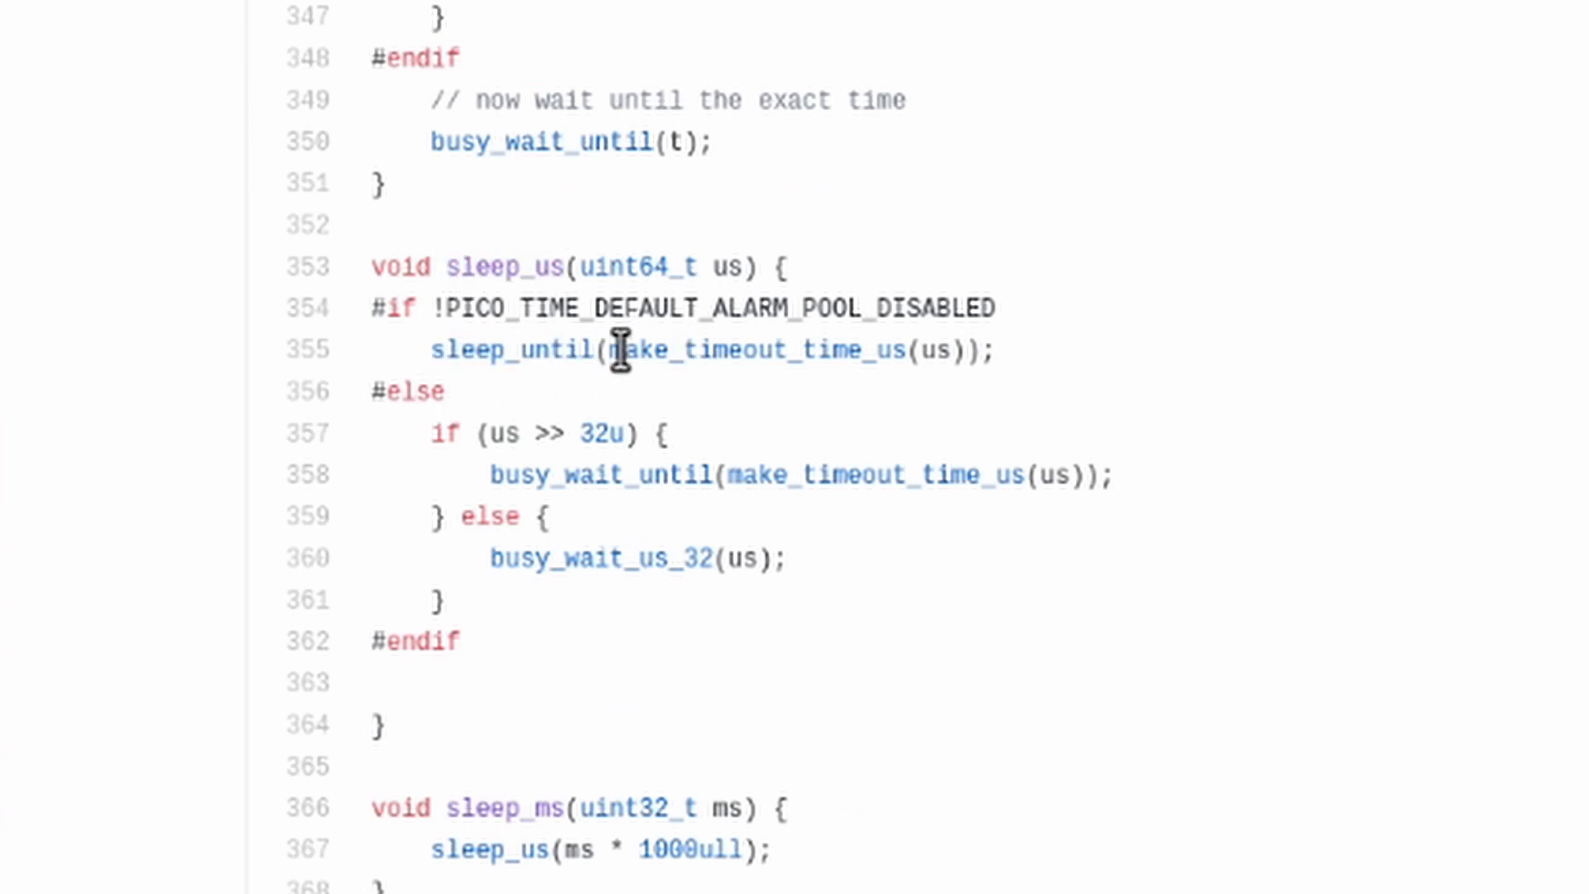
pyautogui.scroll(3)
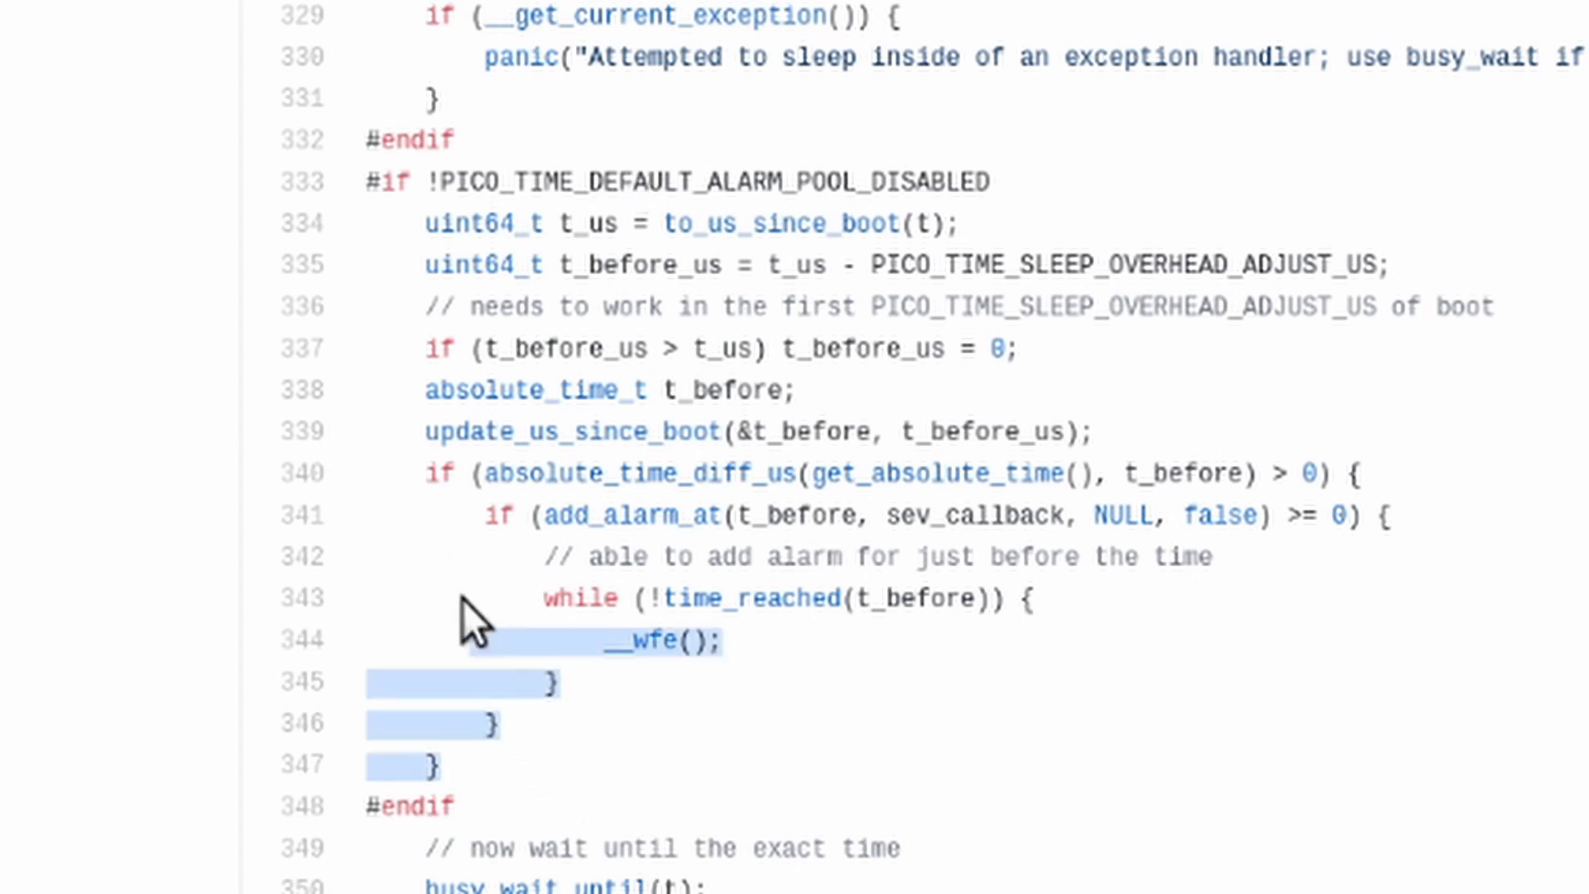
pyautogui.moveTo(682, 476)
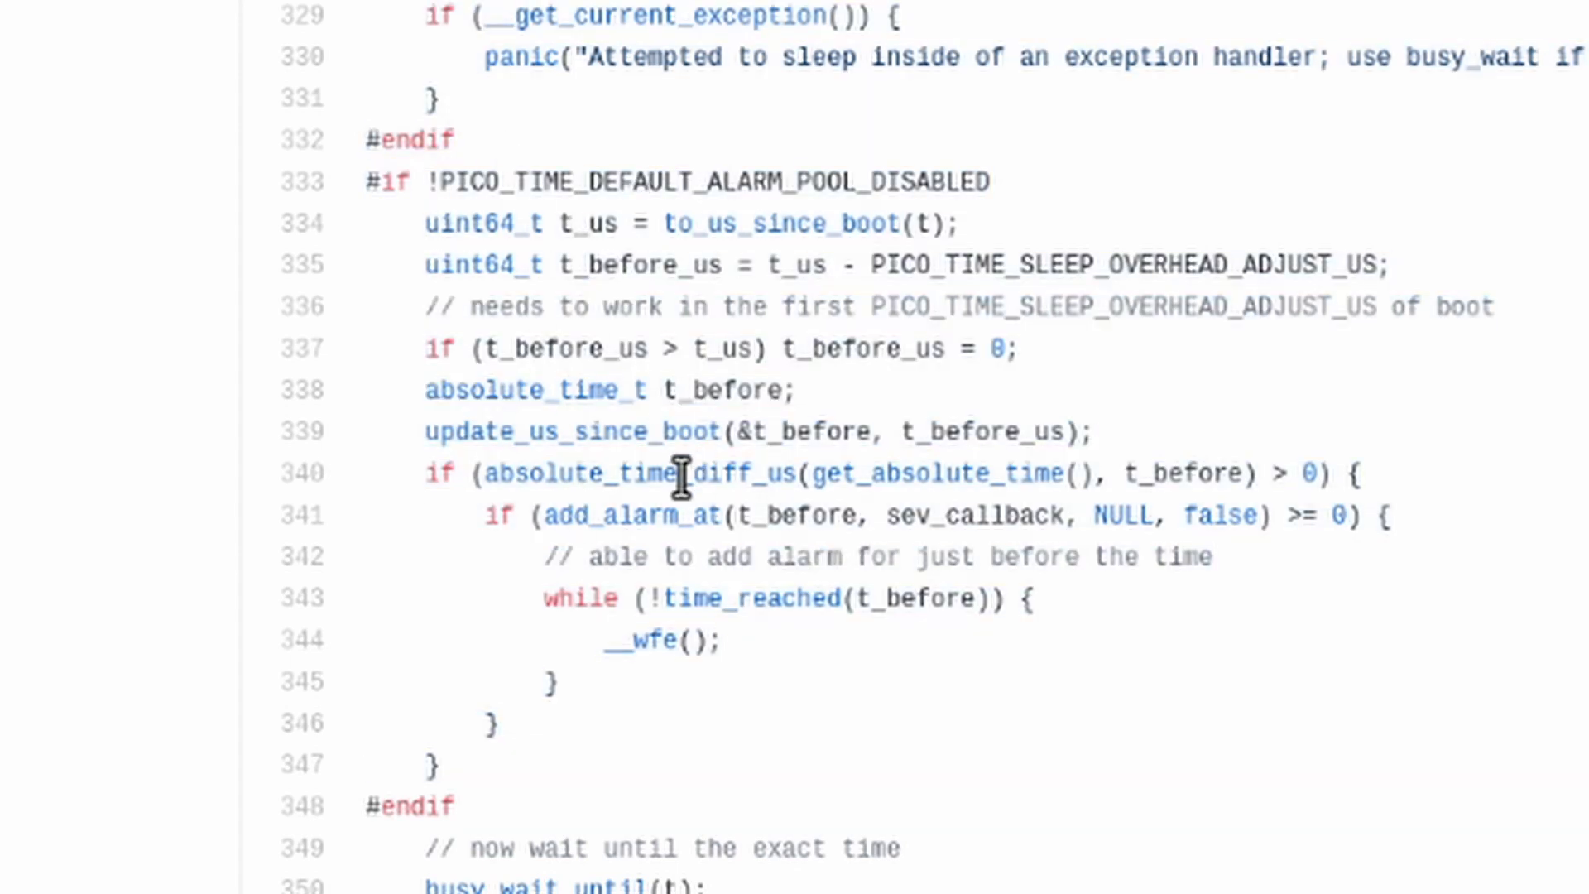
pyautogui.moveTo(1216, 526)
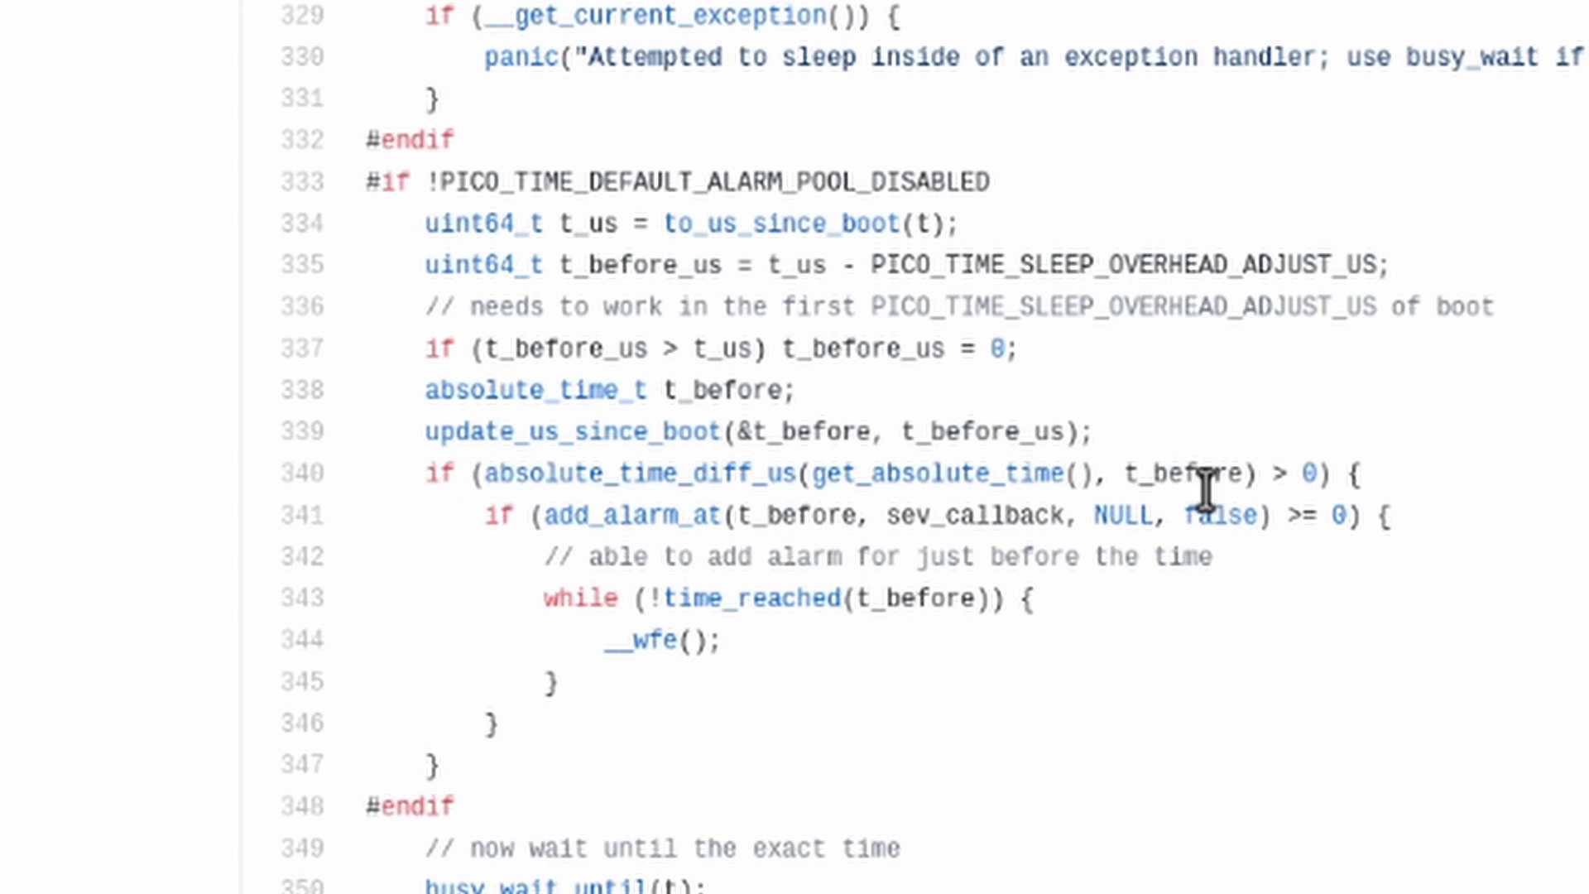
pyautogui.doubleClick(644, 641)
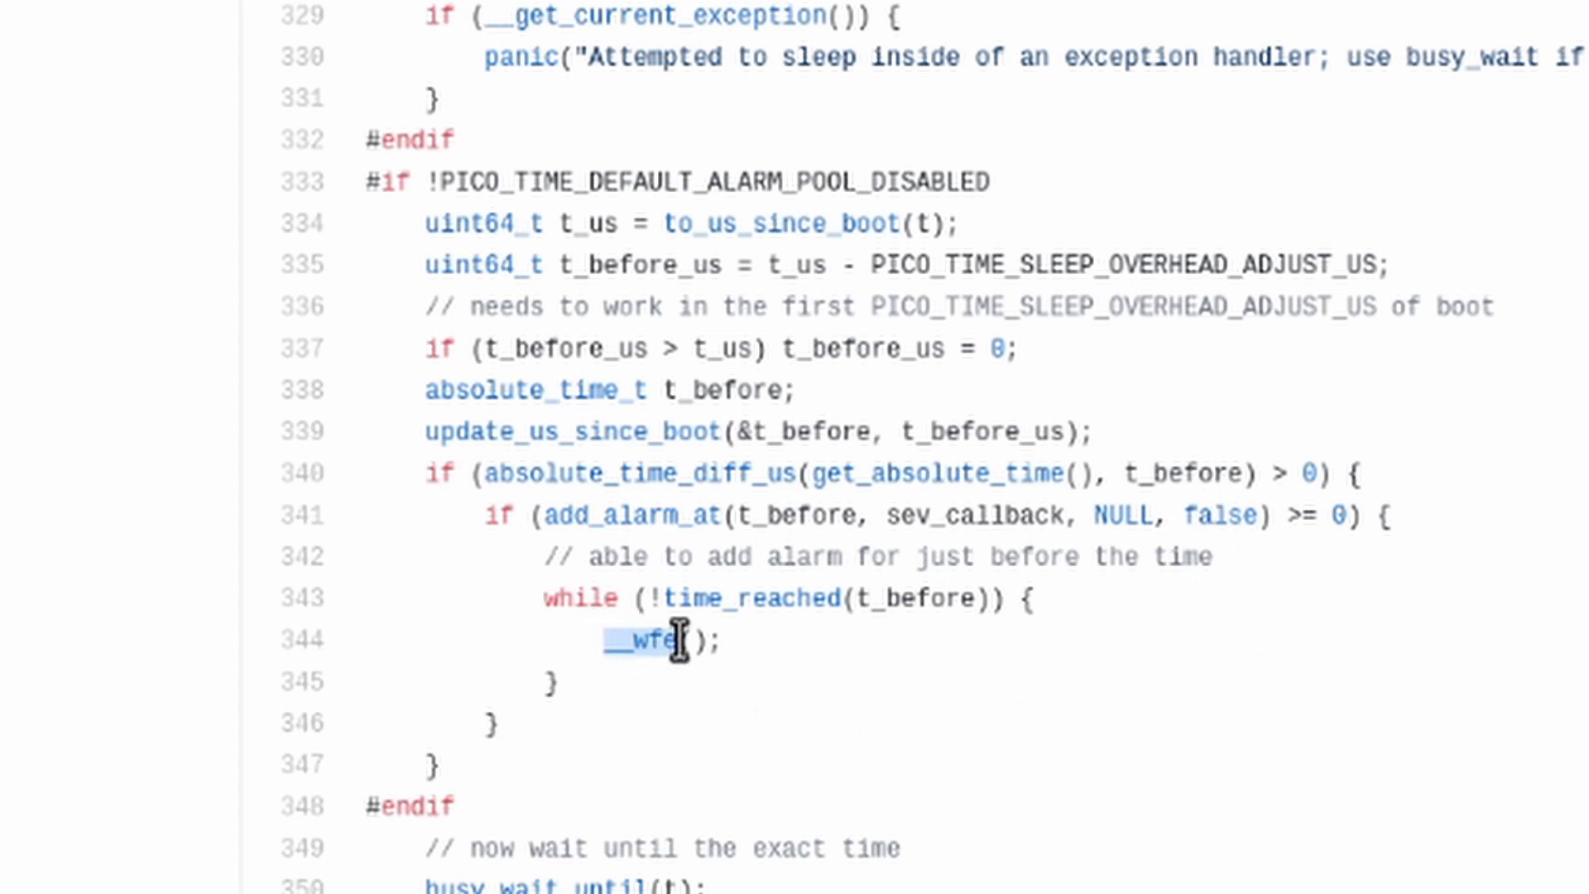
pyautogui.moveTo(954, 685)
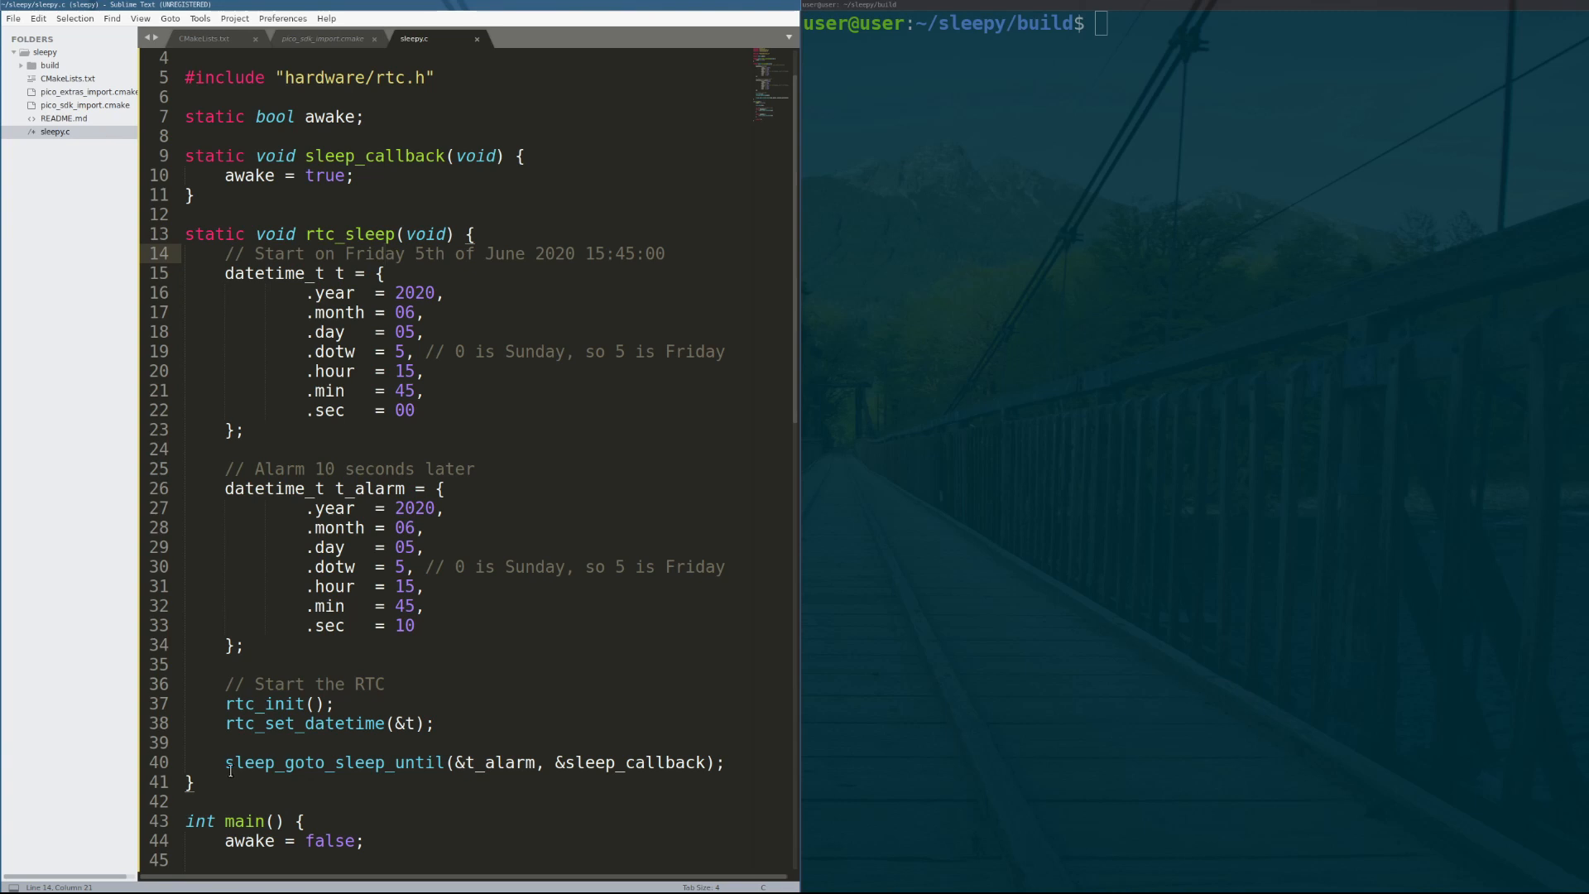
# Open sleepy.c and scroll through the RTC example sleeping until a 10-second alarm.
pyautogui.click(441, 762)
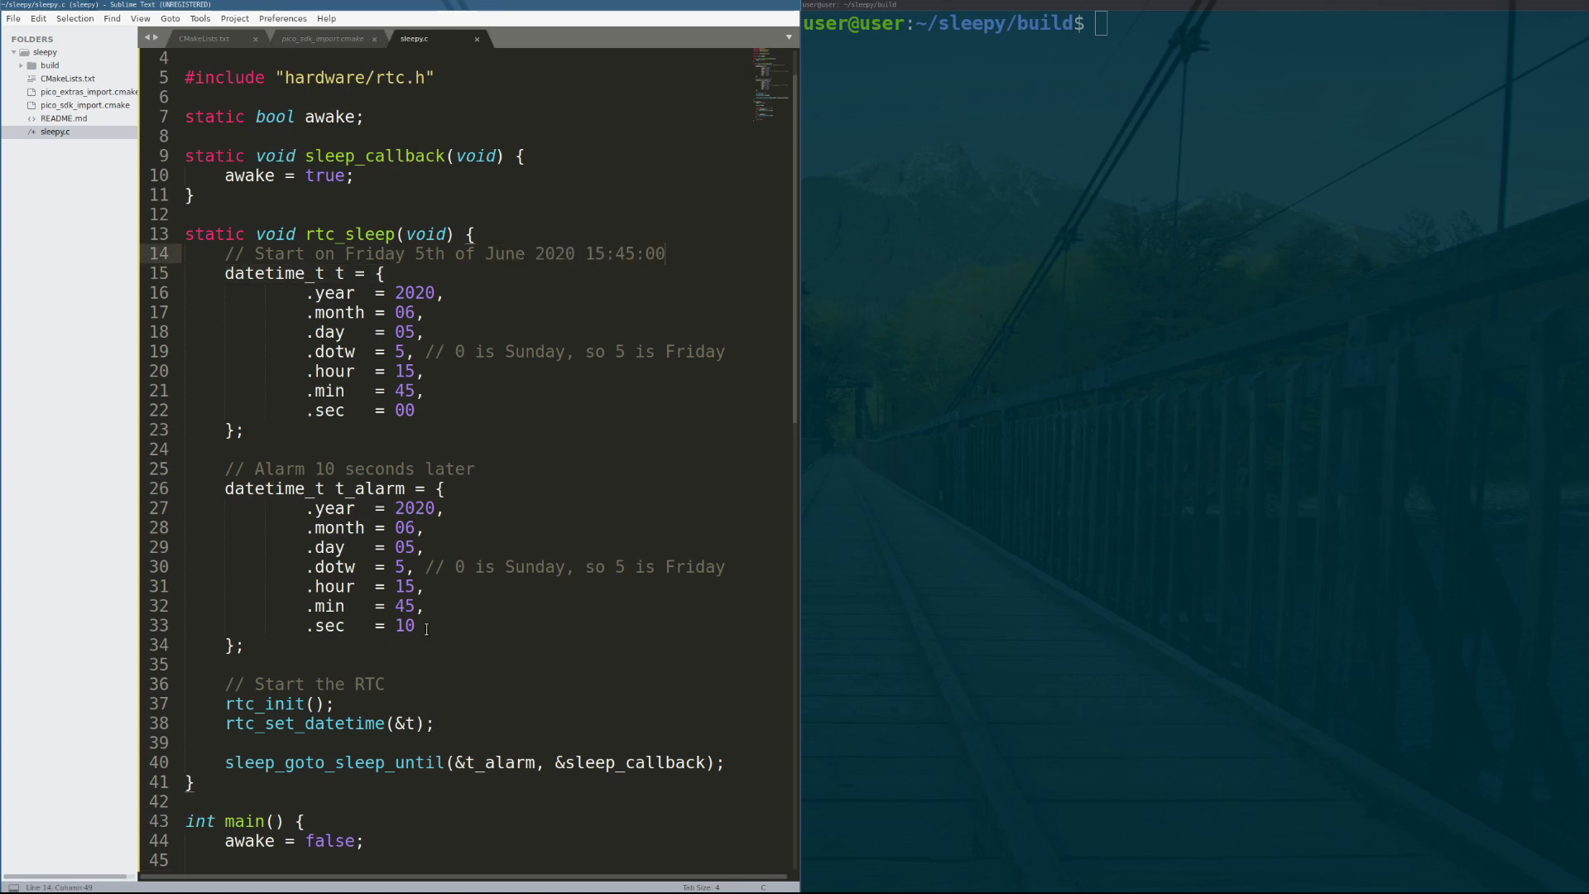
pyautogui.click(362, 625)
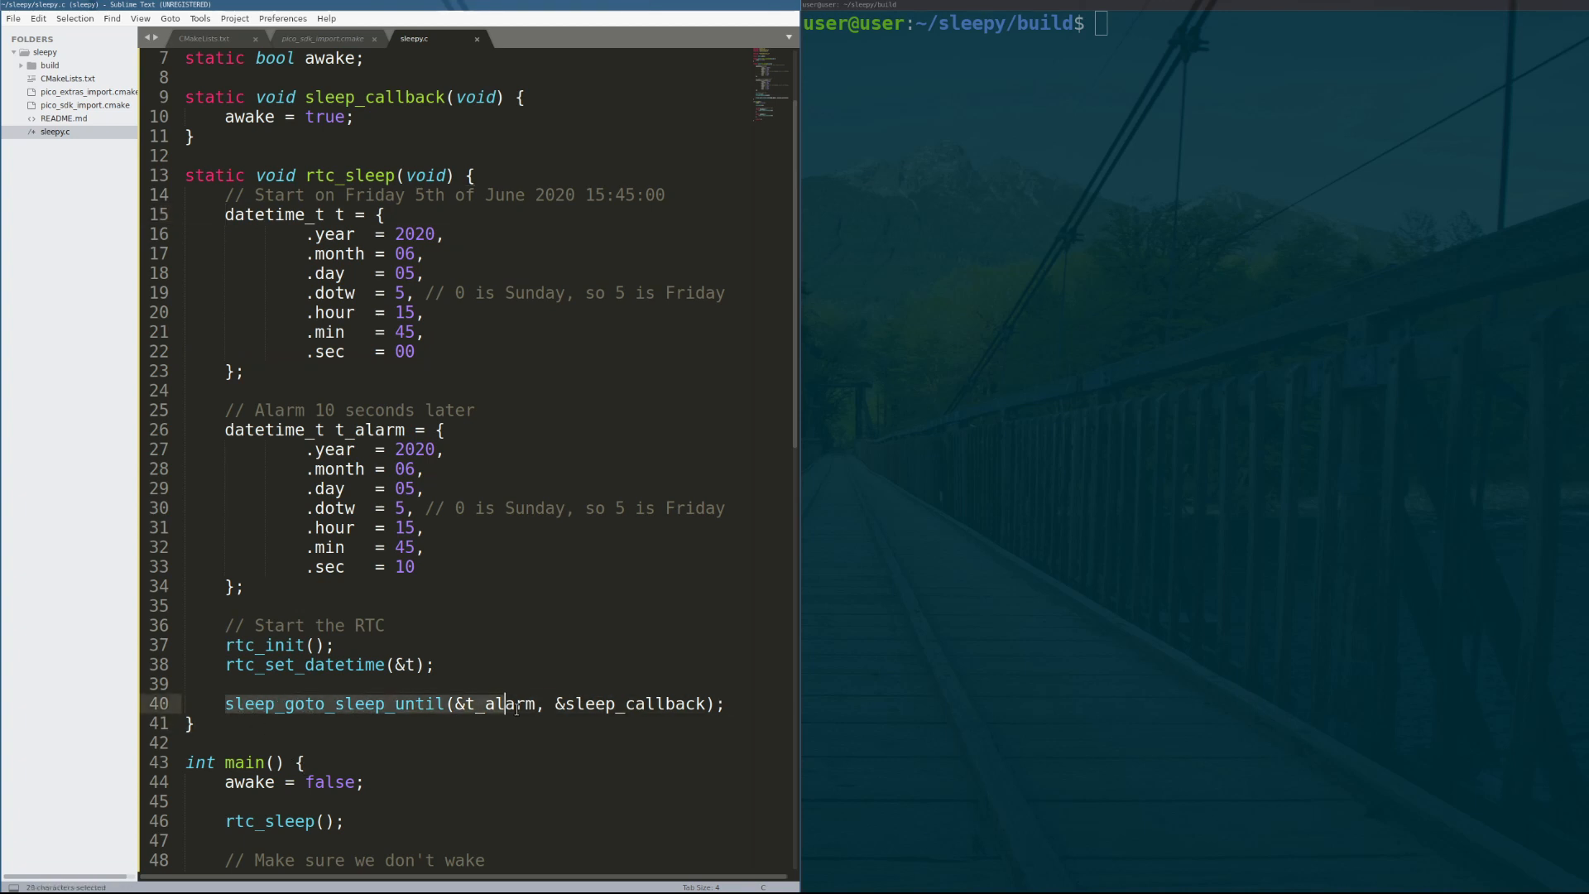
pyautogui.click(558, 704)
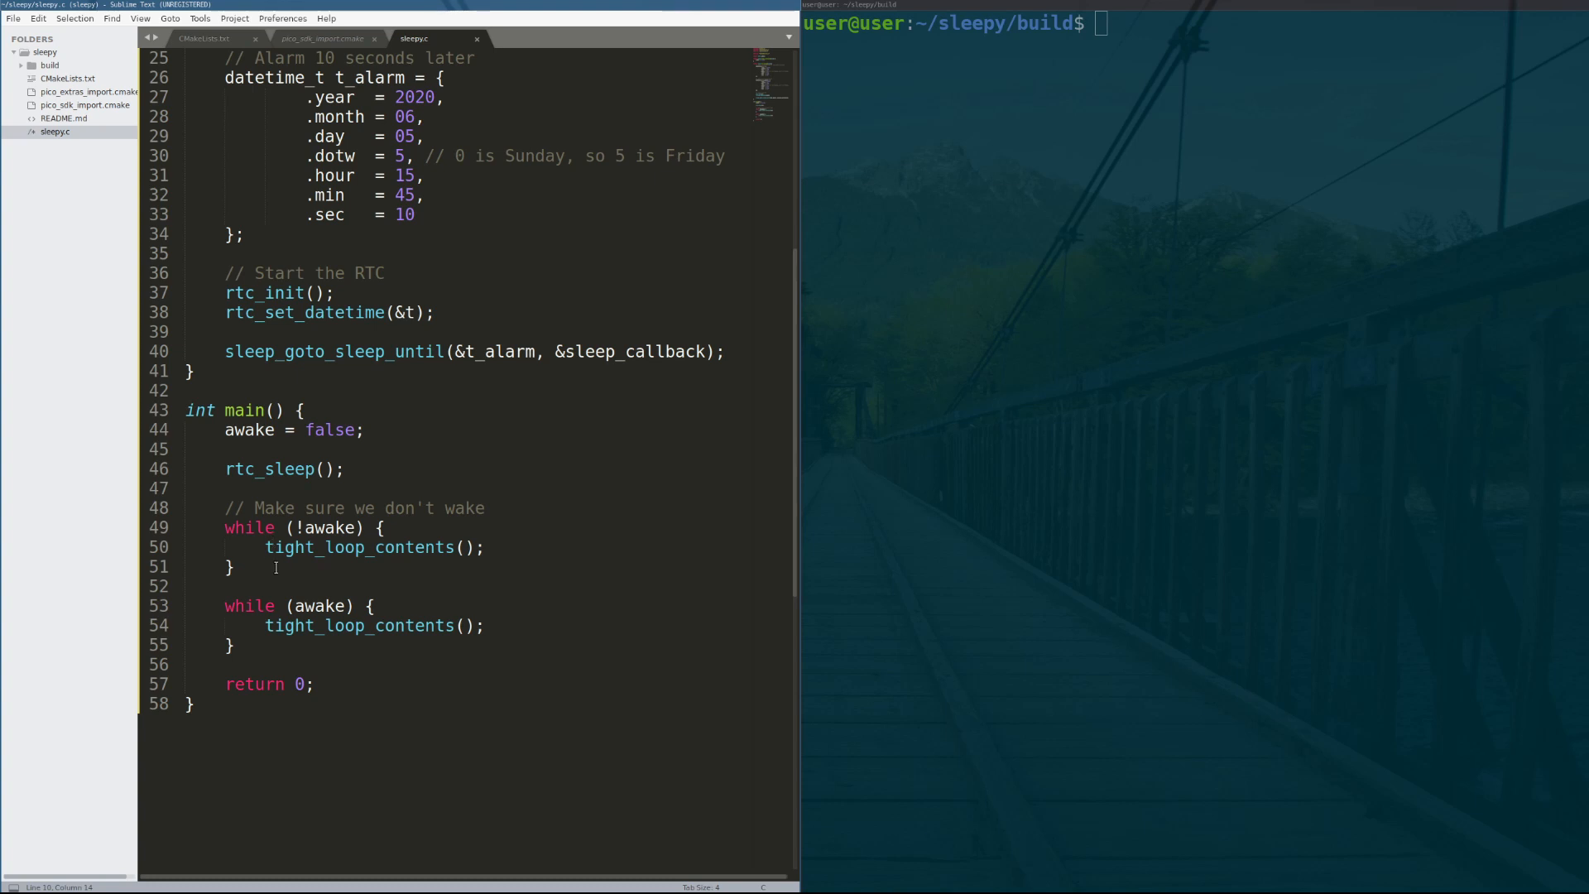
pyautogui.click(223, 528)
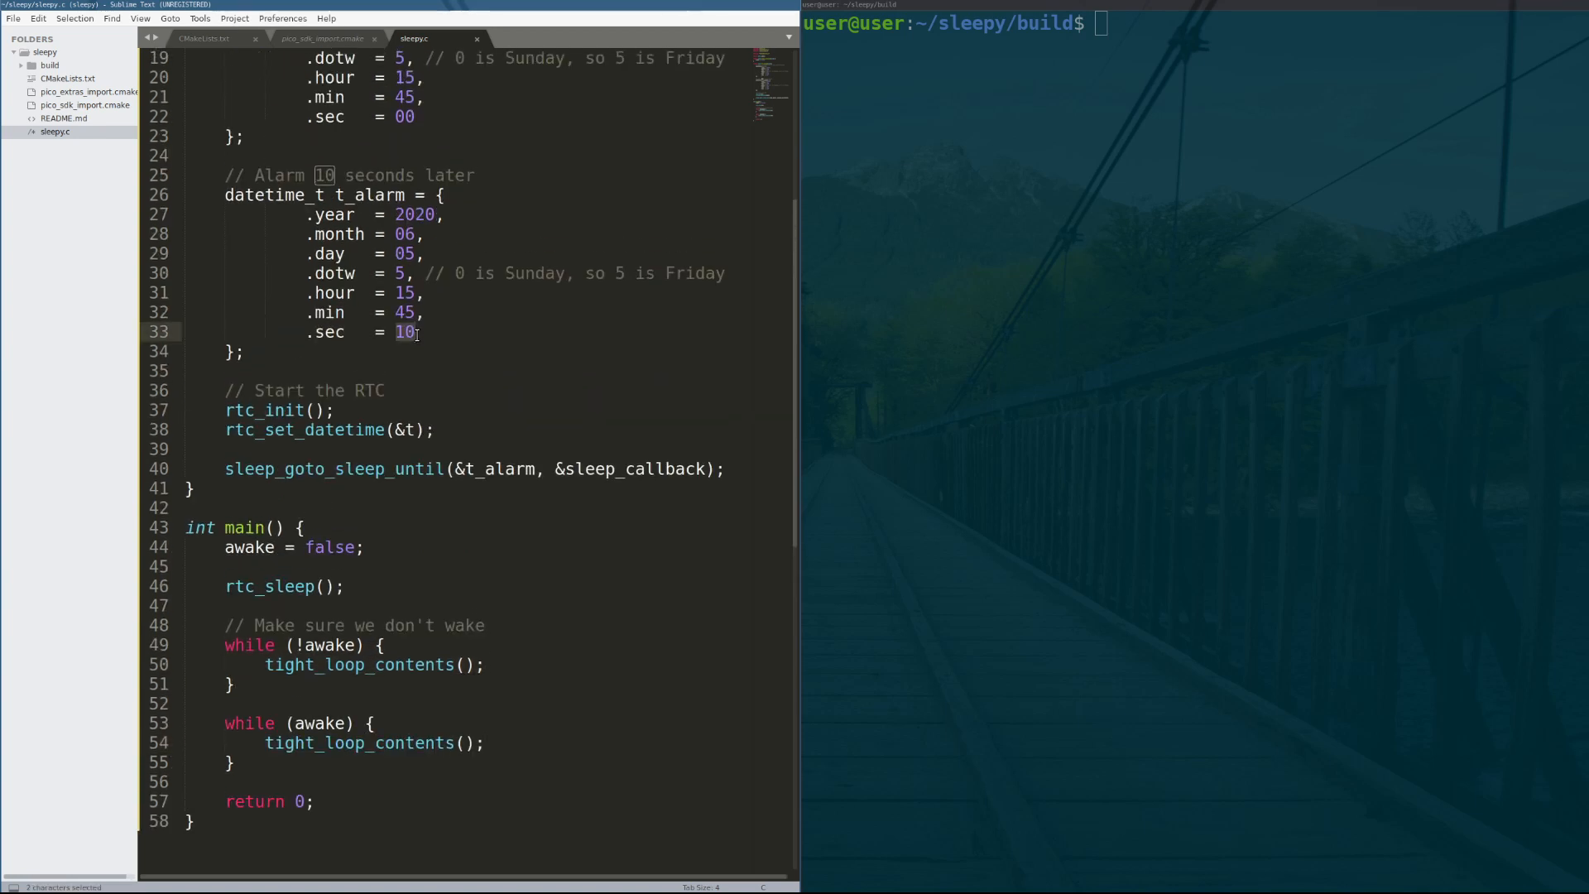
pyautogui.scroll(-3)
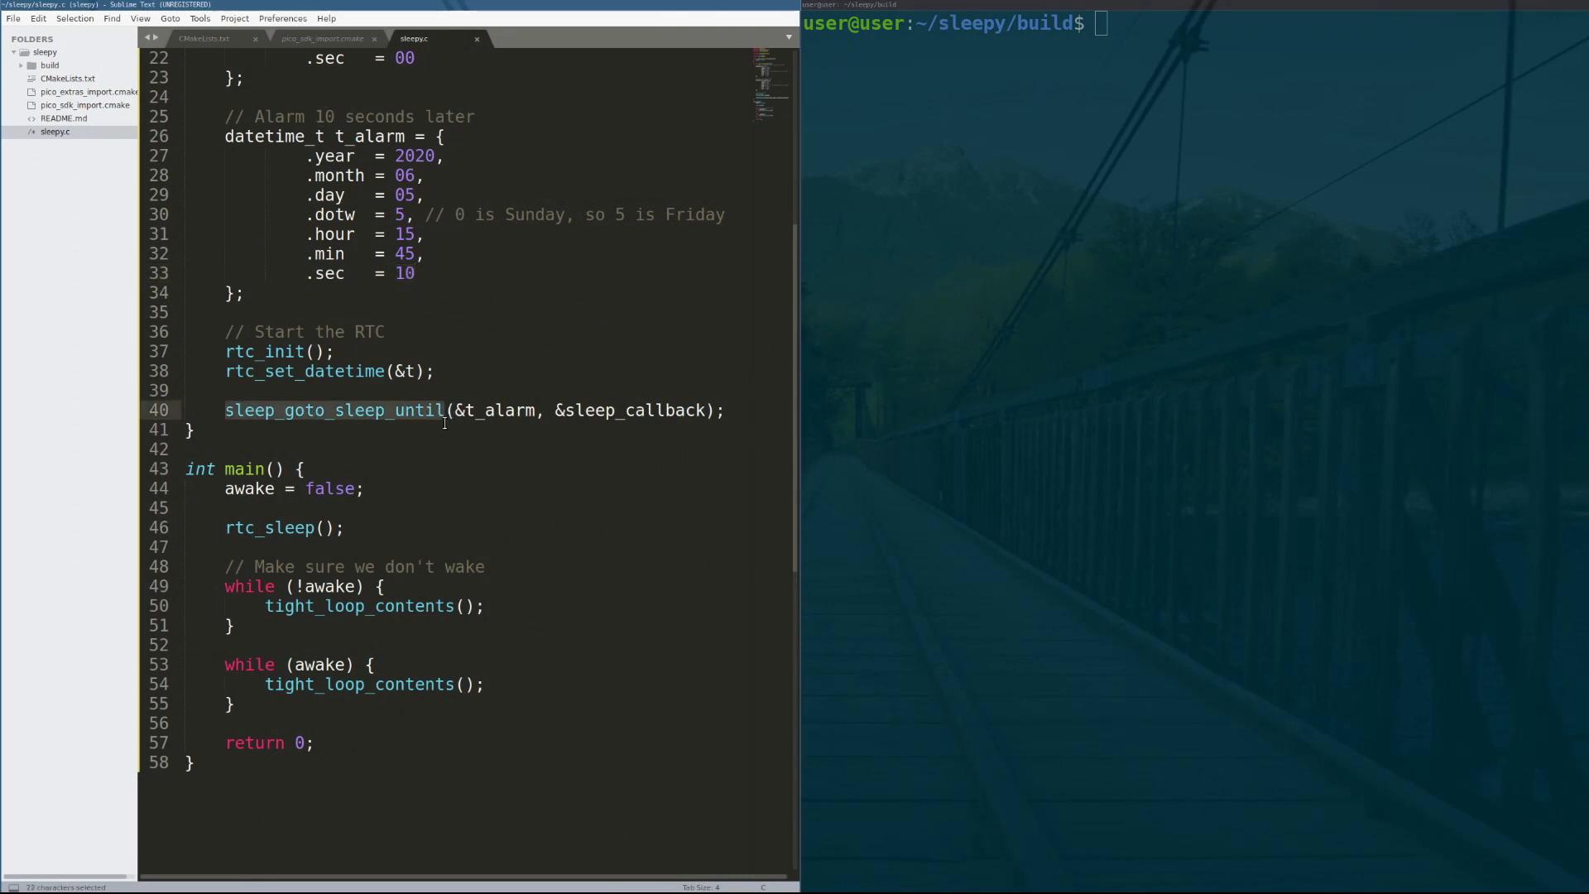
# Fill sleepy.c with dormant-mode code waking on WAKE_PIN 10 and lighting LED_PIN 25.
pyautogui.click(445, 409)
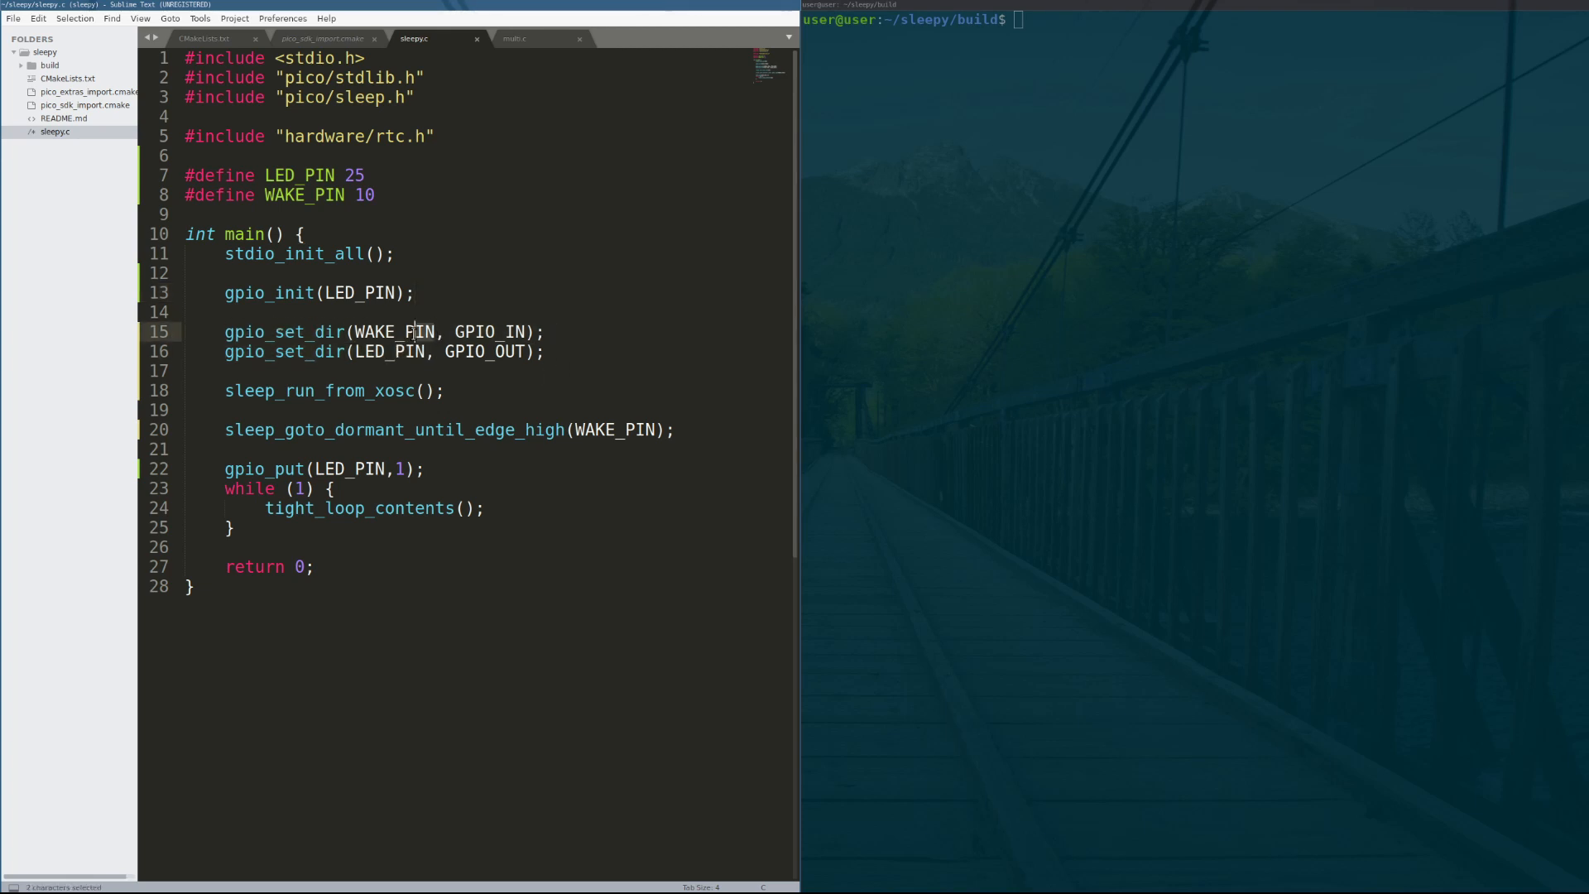
pyautogui.click(554, 332)
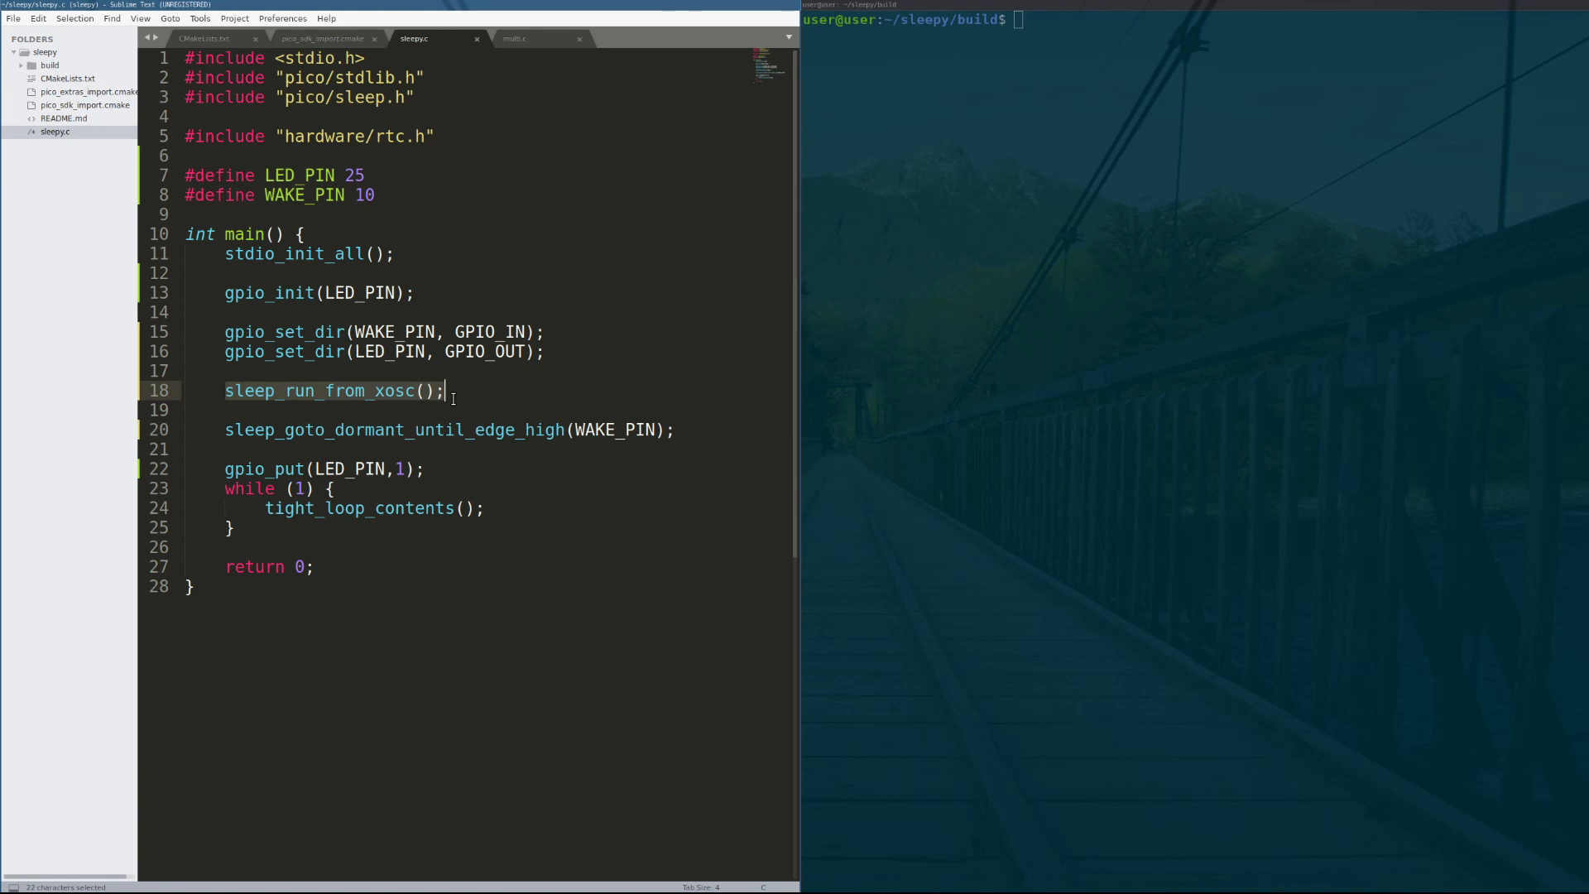
pyautogui.click(443, 390)
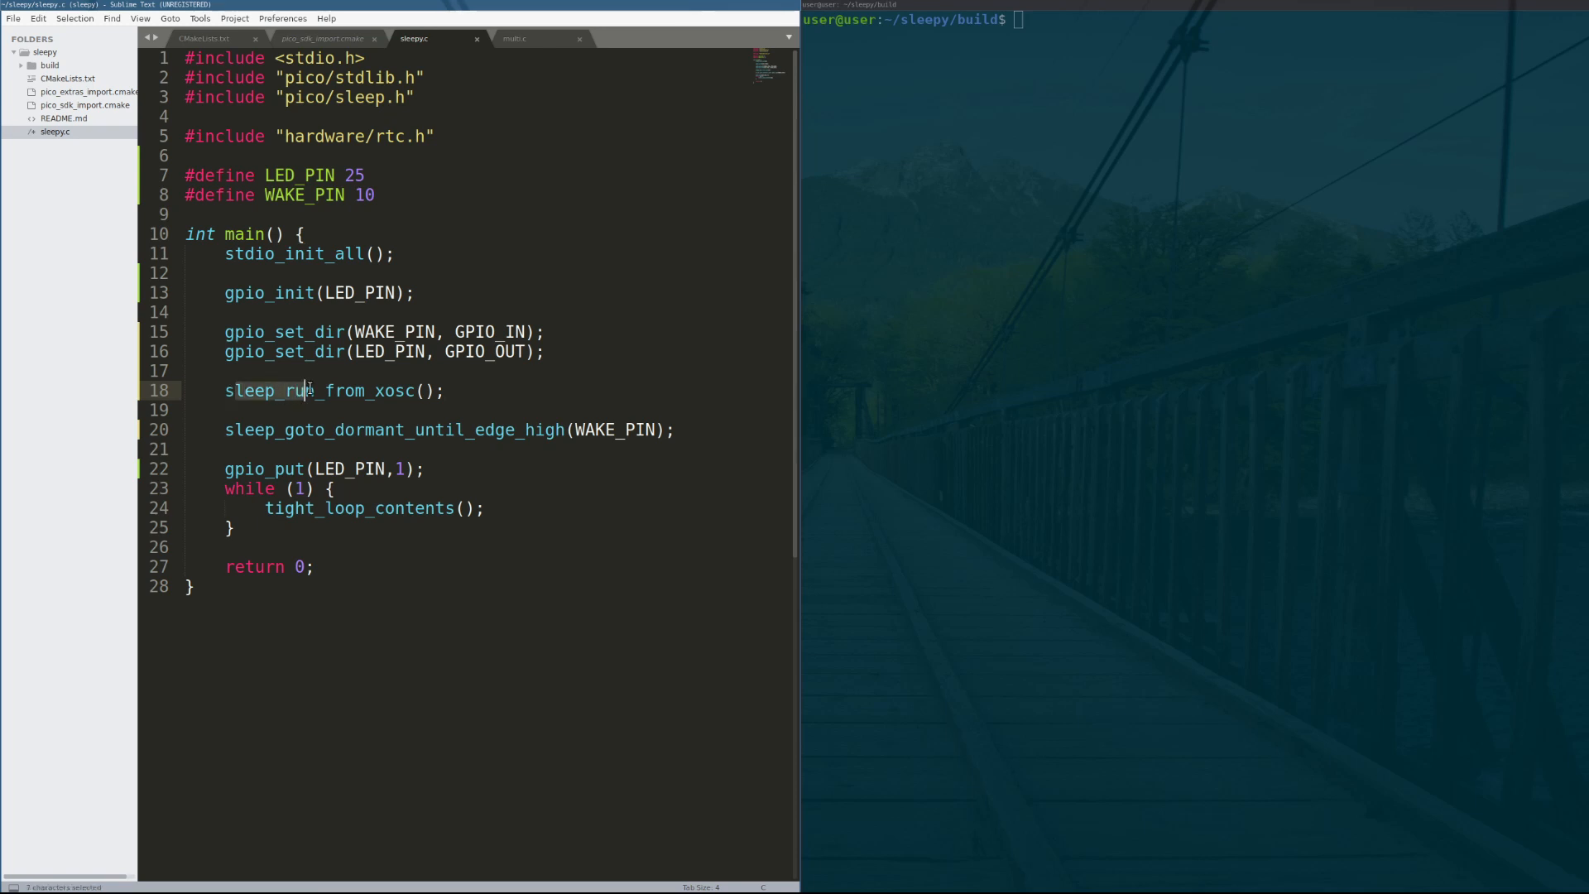
pyautogui.click(445, 391)
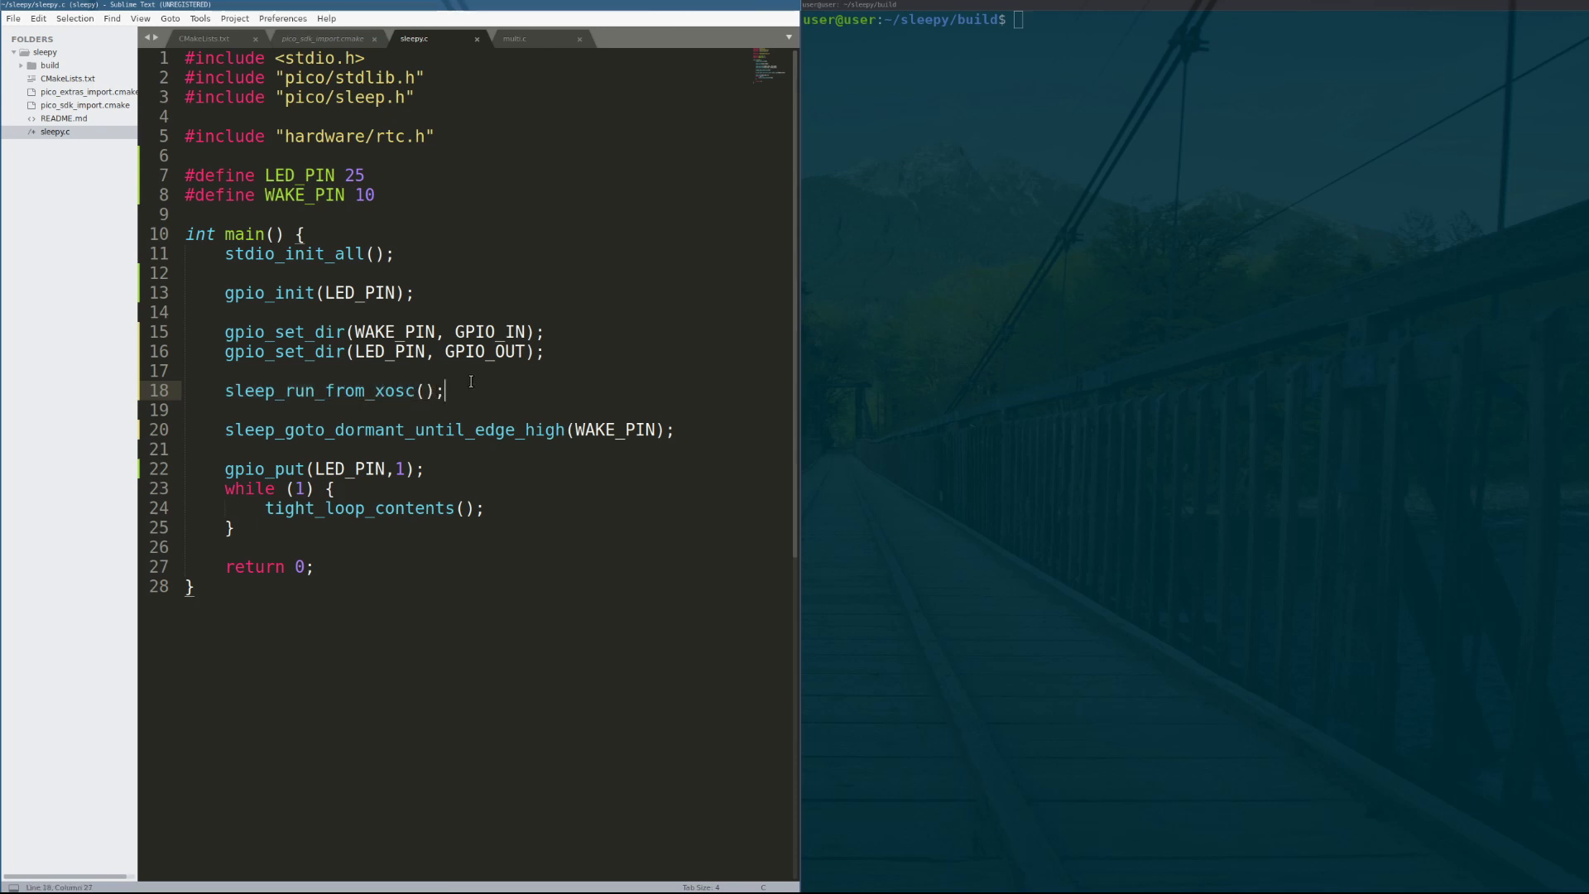
pyautogui.moveTo(473, 393)
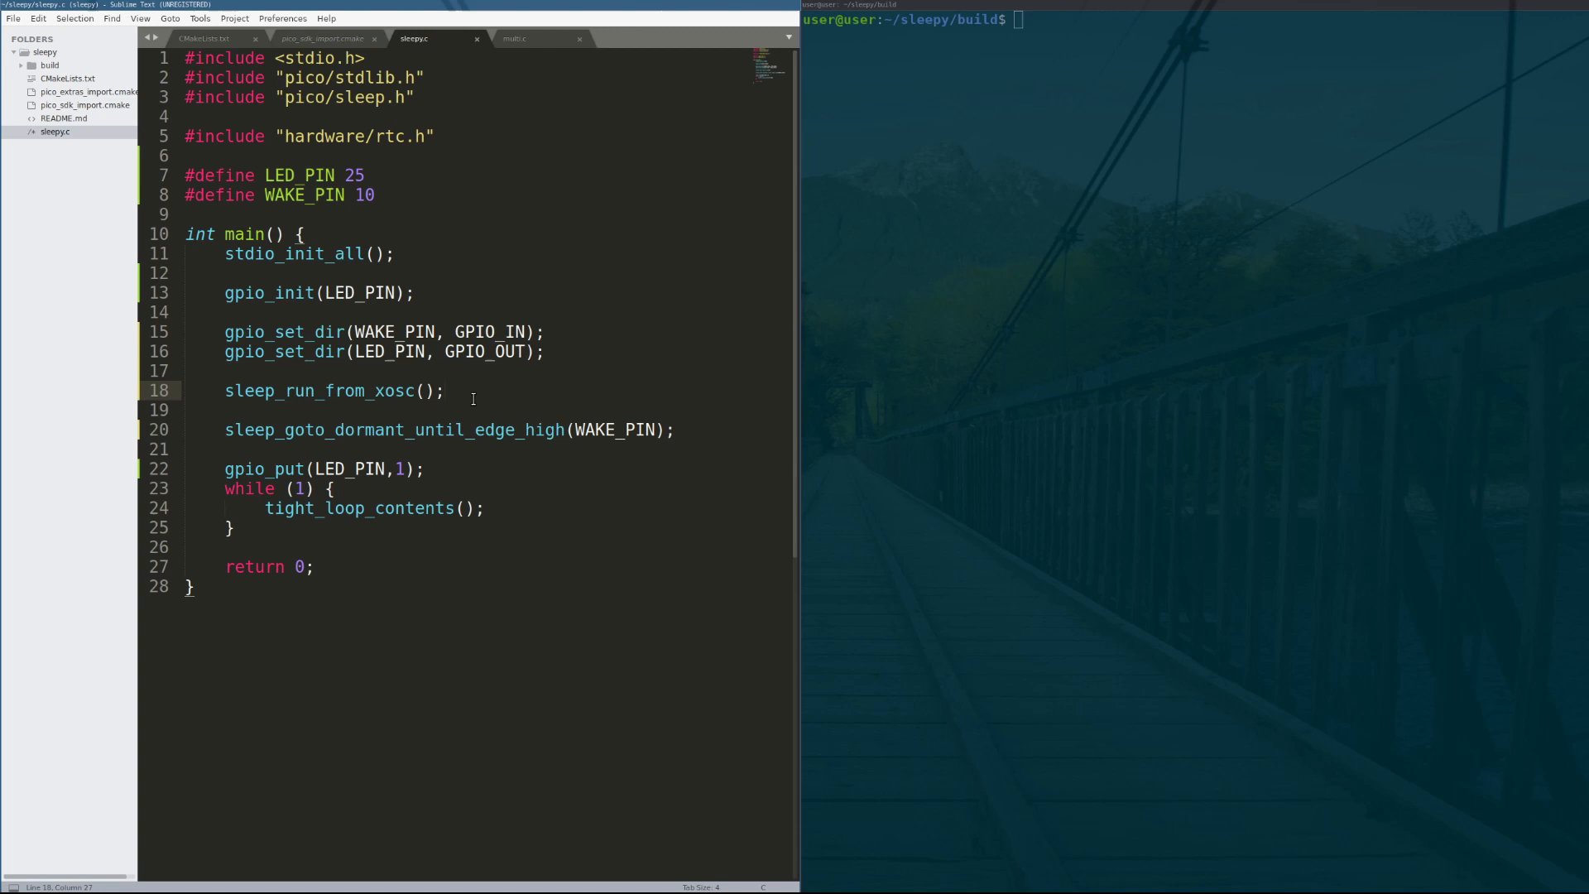
pyautogui.doubleClick(256, 390)
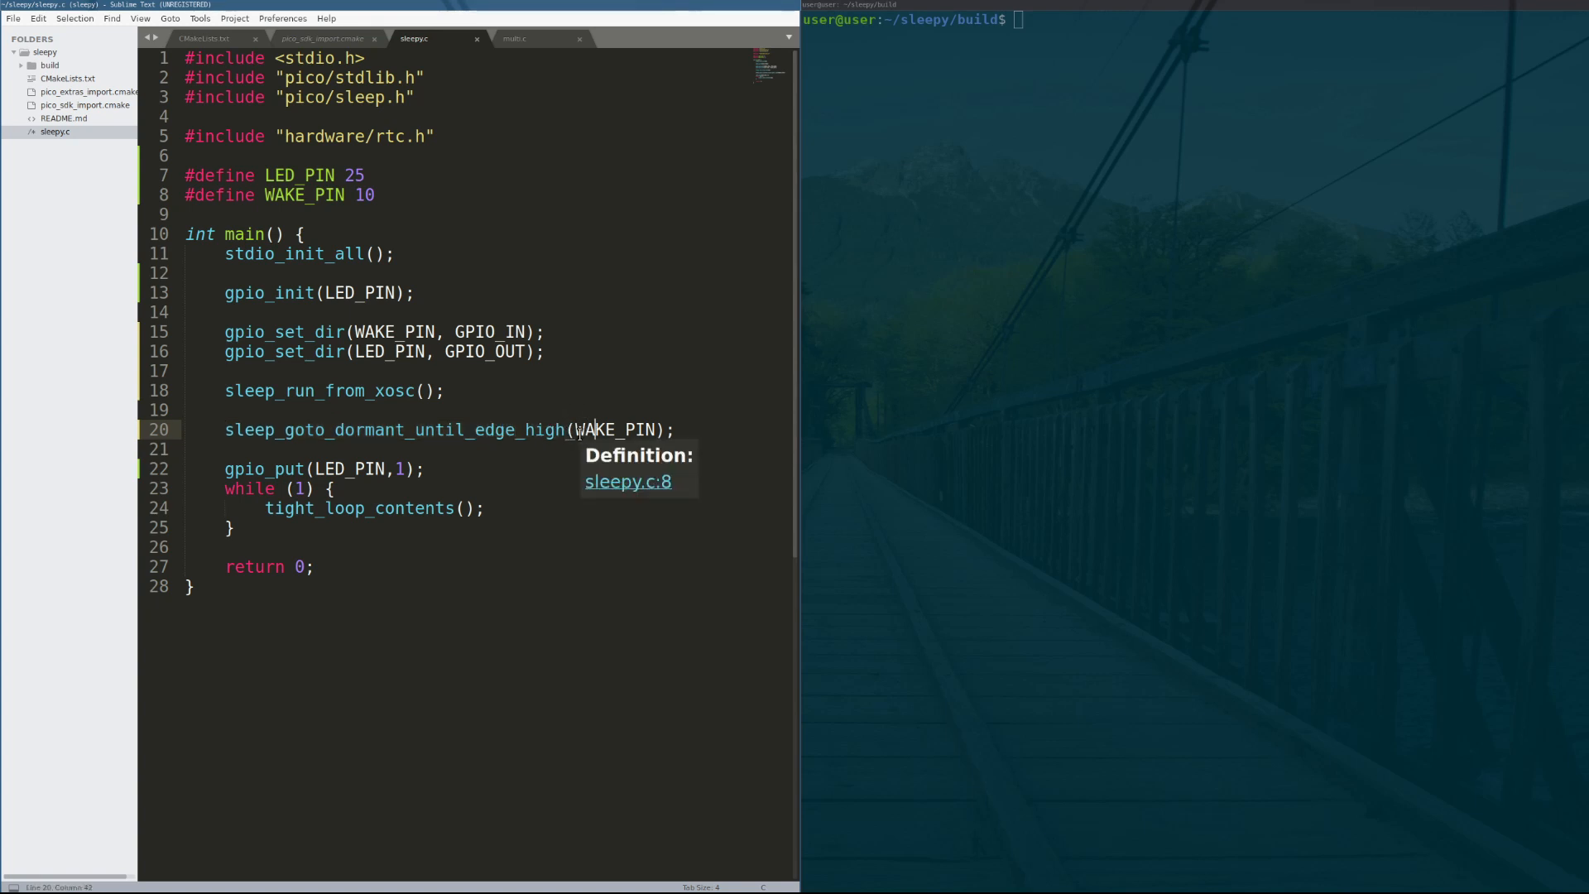
# Select the dormant call line, then enter cp sleepy.uf2 /media/user/RPI-RP2/ in Terminal.
pyautogui.doubleClick(611, 430)
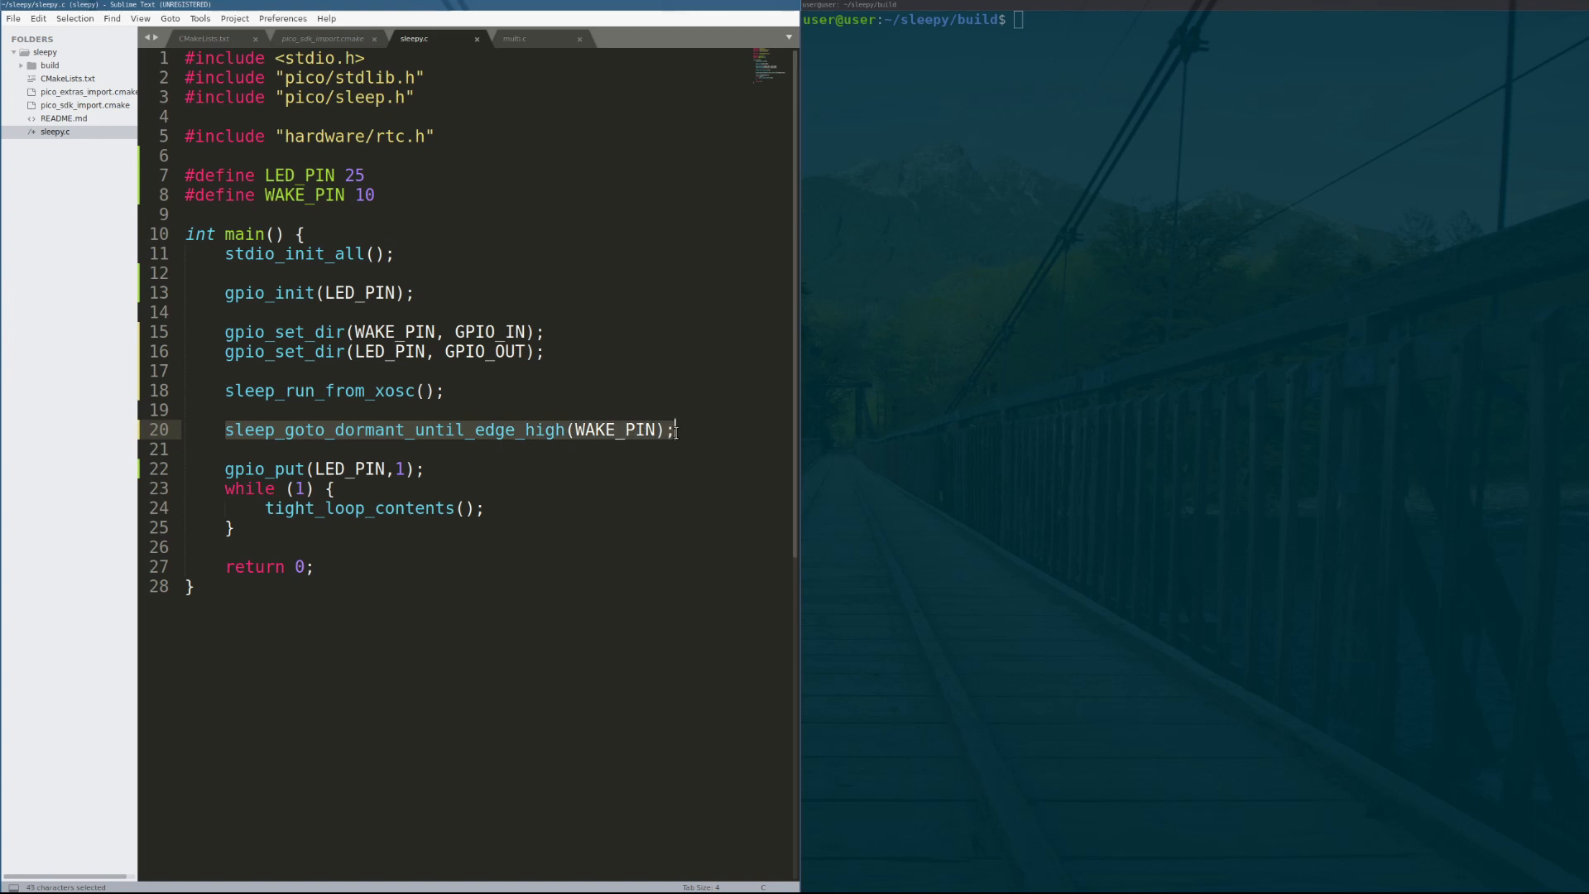
pyautogui.click(675, 430)
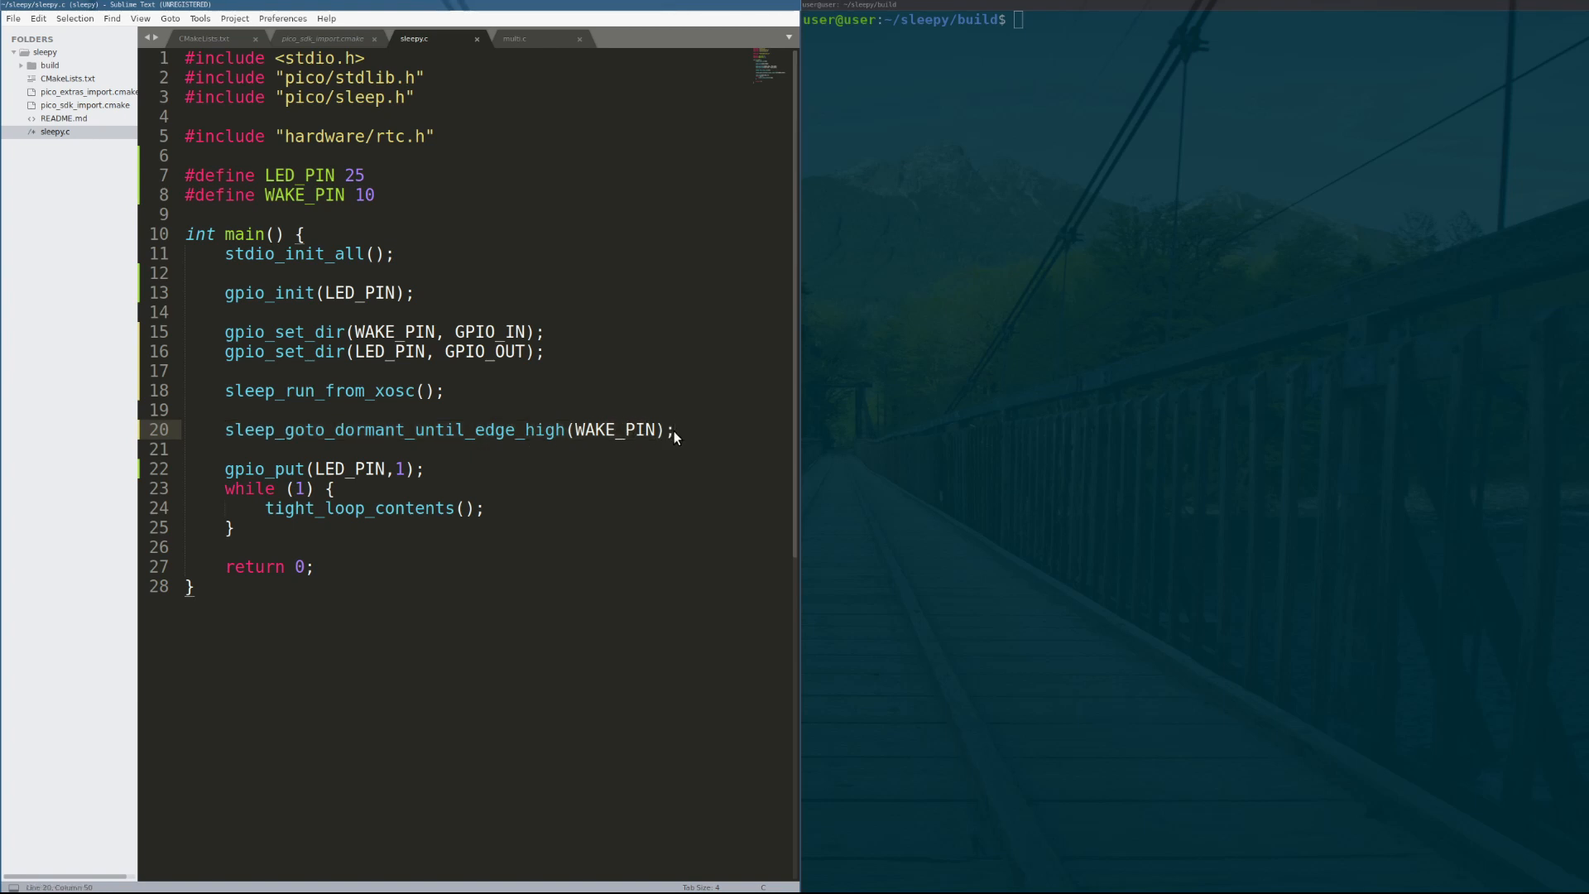
pyautogui.doubleClick(514, 430)
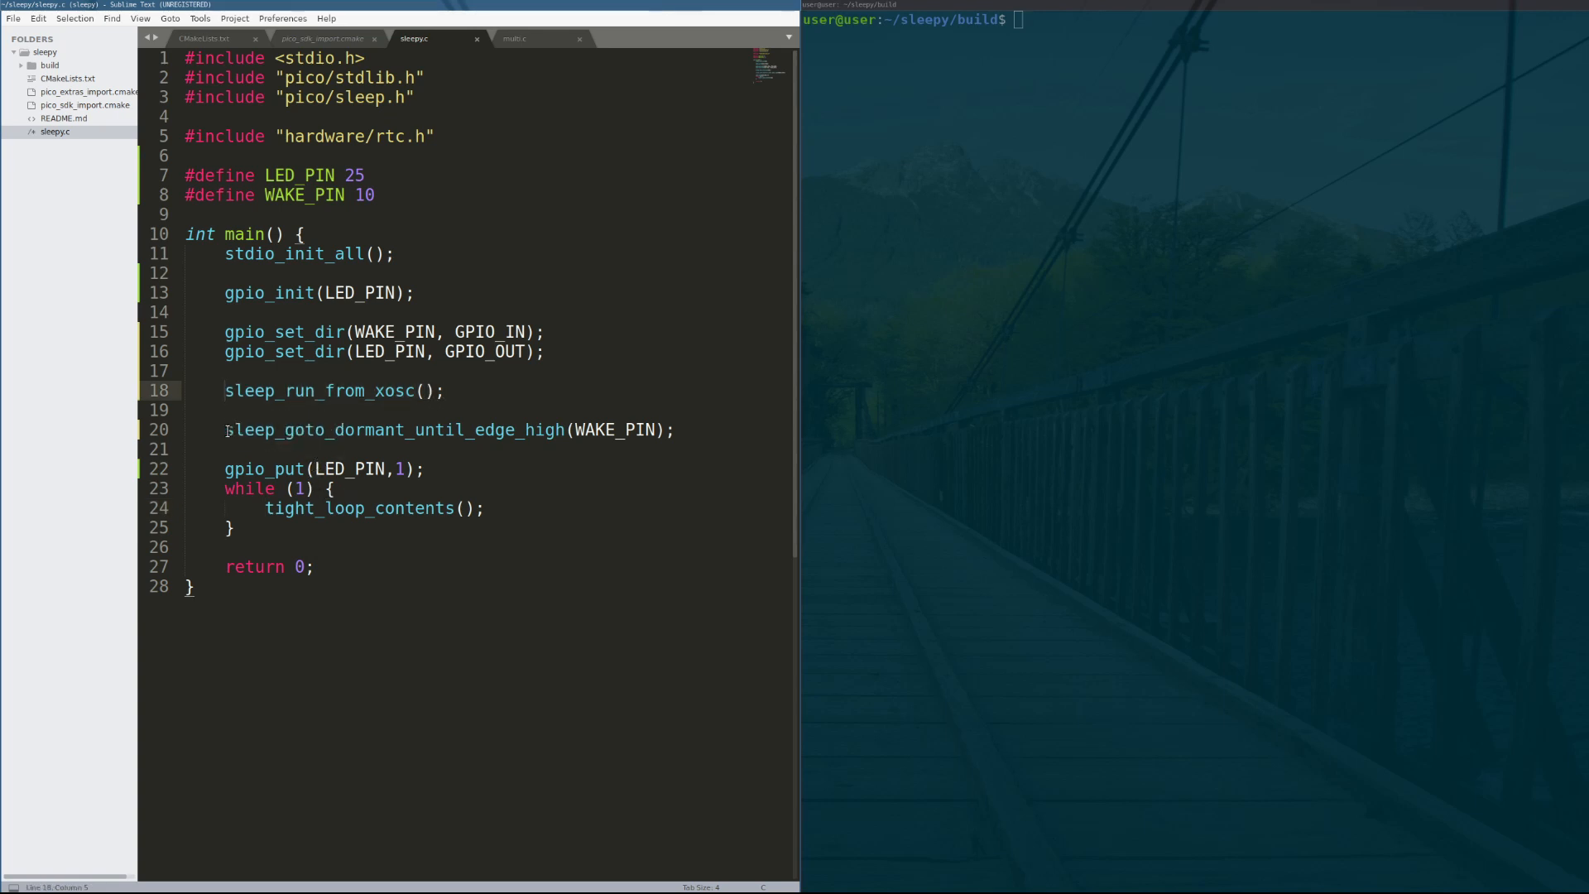
pyautogui.click(572, 429)
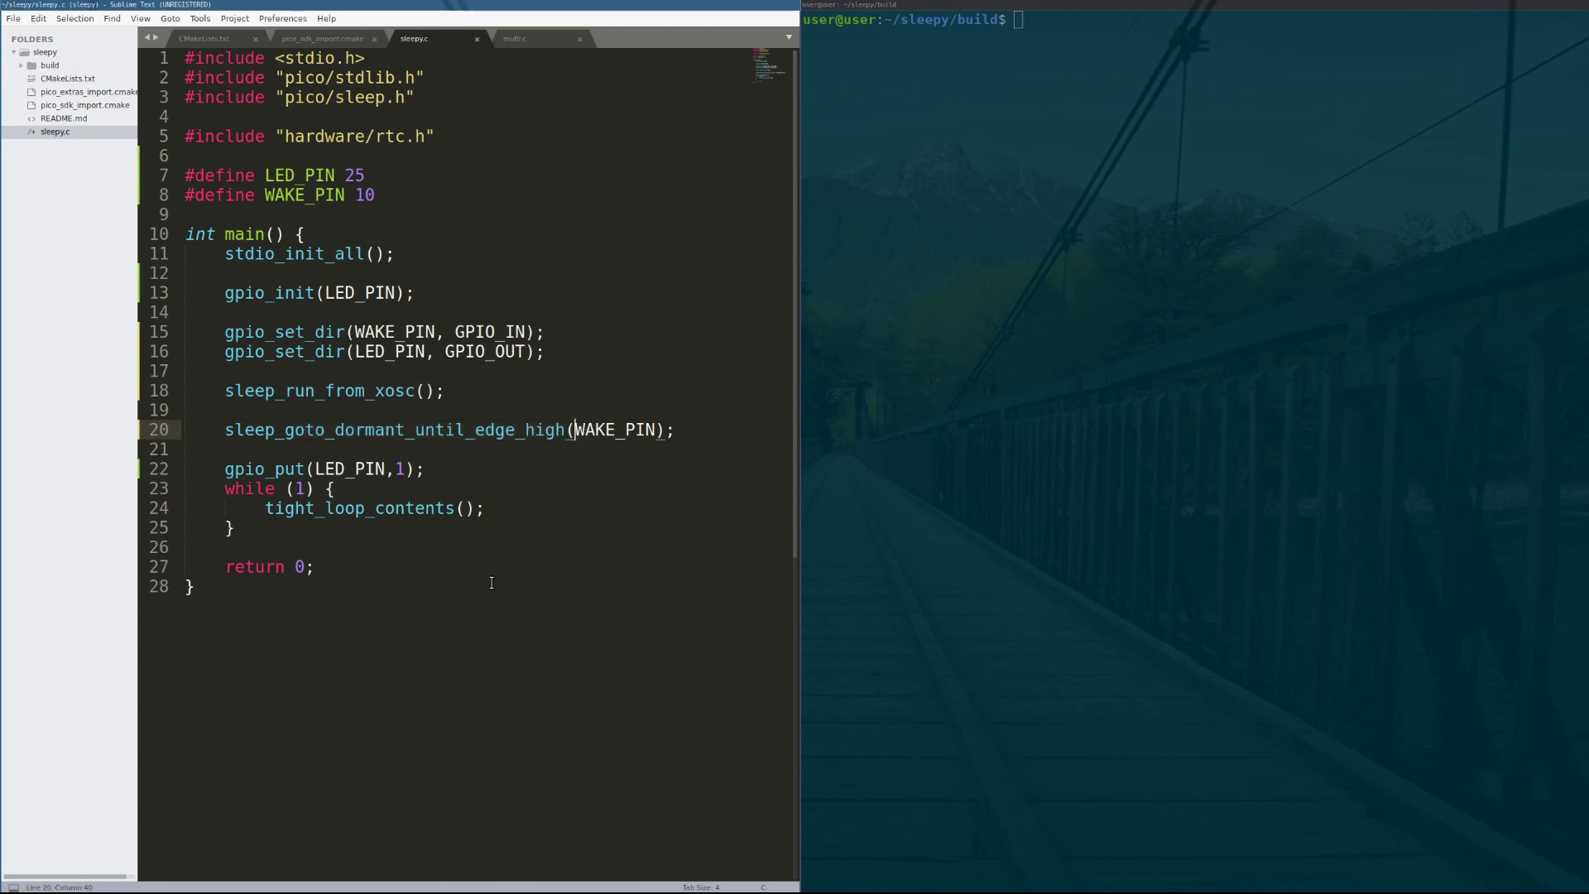
pyautogui.moveTo(505, 595)
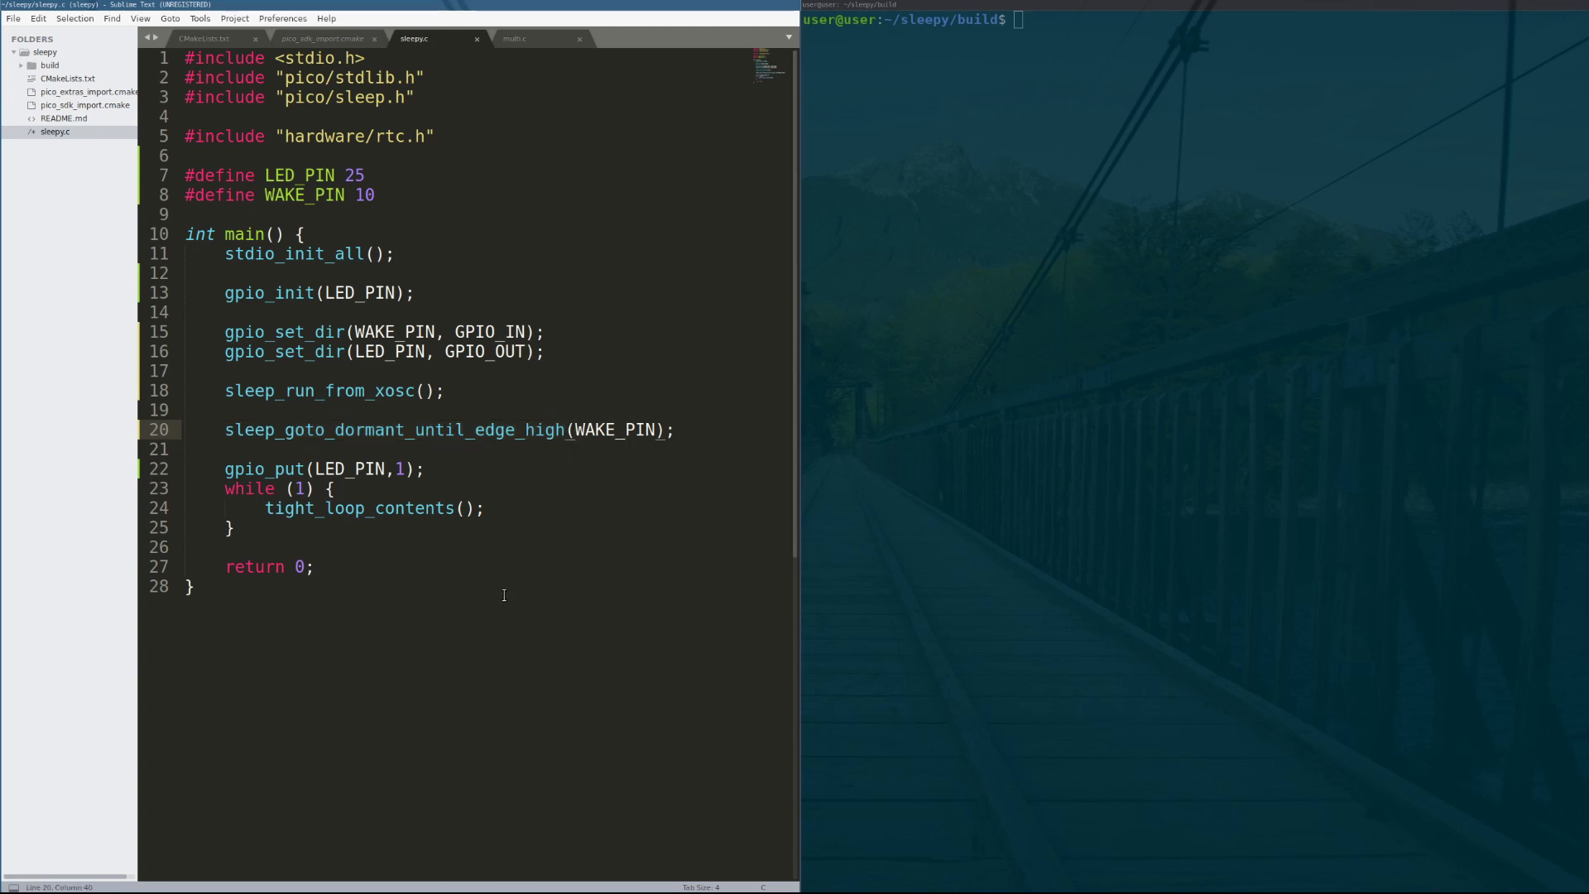
pyautogui.write('cp sleepy.uf2 /media/user/RPI-RP2/')
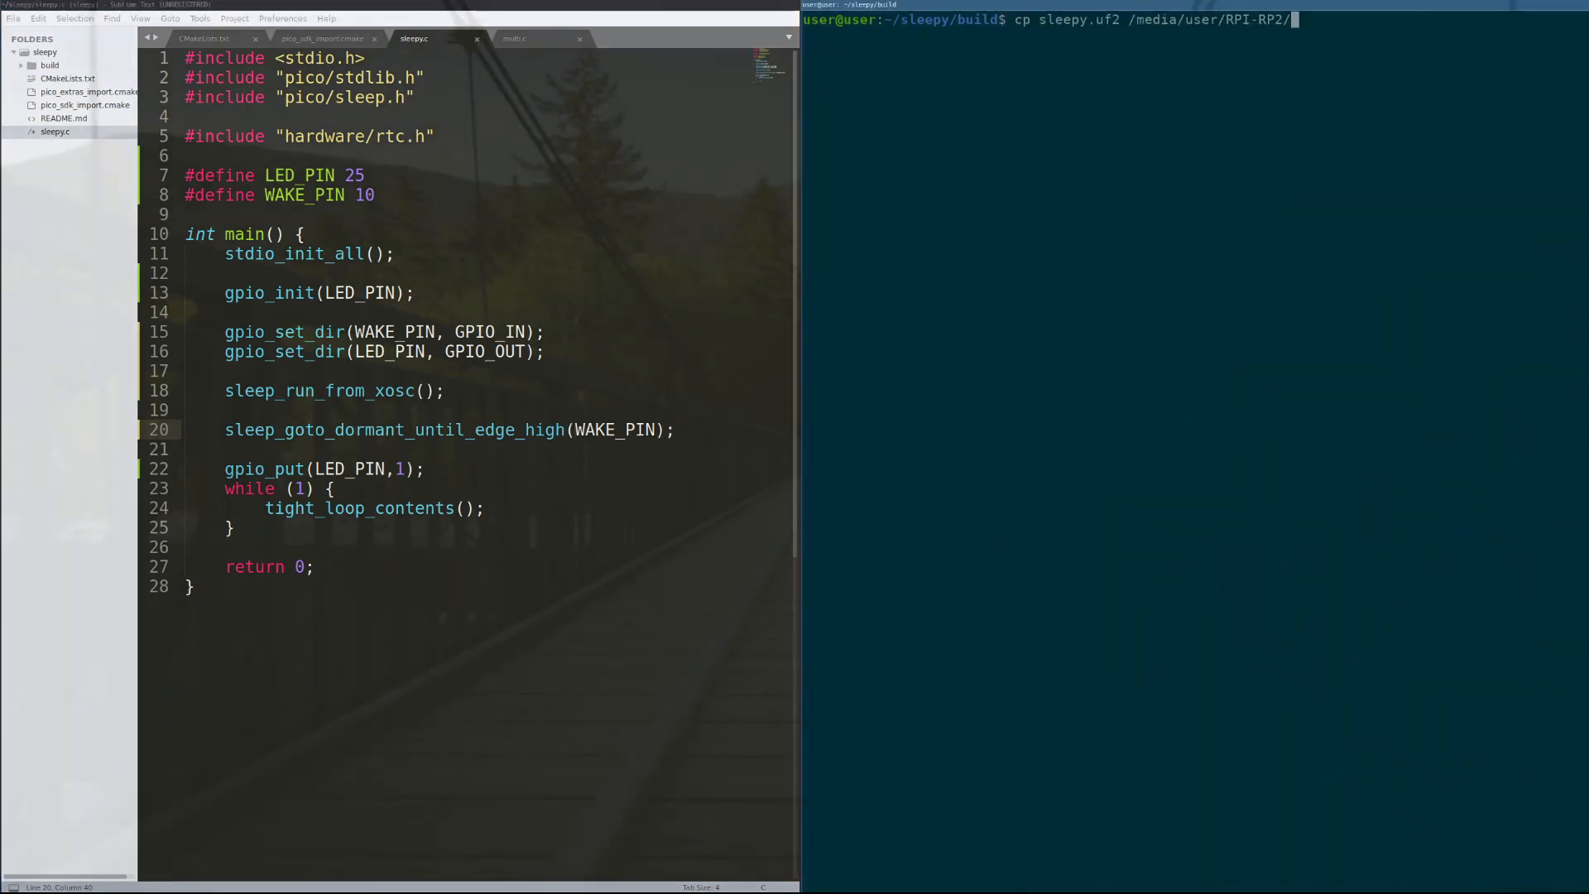